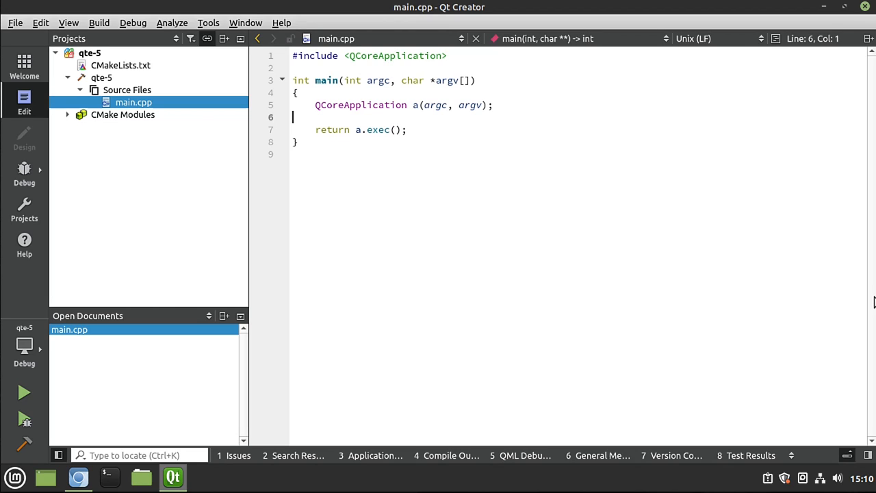
Add a C++ class named Cat, deriving from QObject, to the qte-5 project.
{"action": "right_click", "coordinate": [100, 77]}
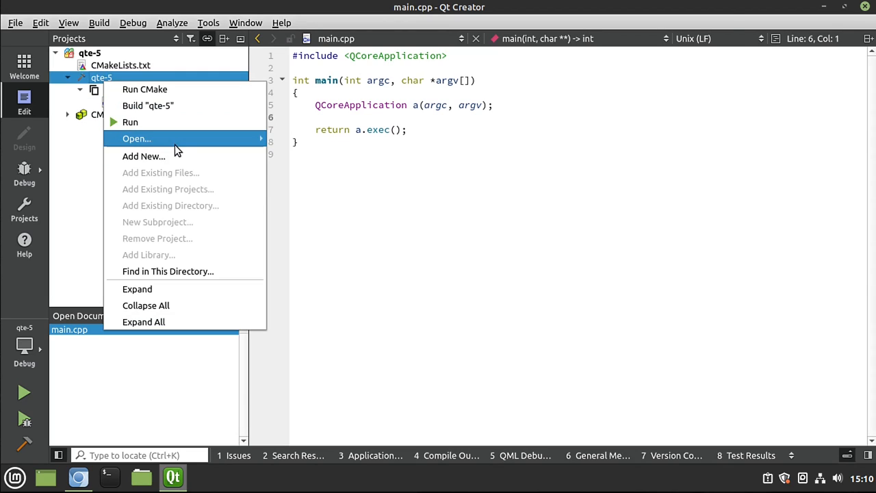
{"action": "left_click", "coordinate": [144, 157]}
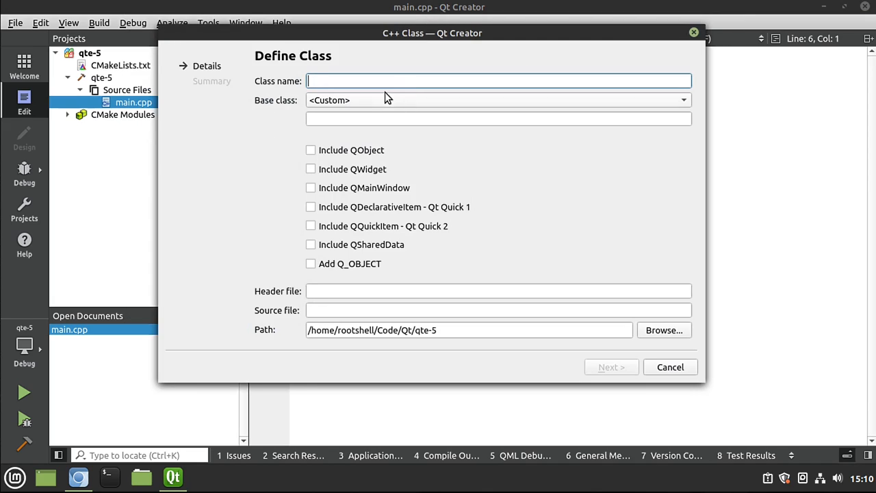
{"action": "type", "text": "Cat"}
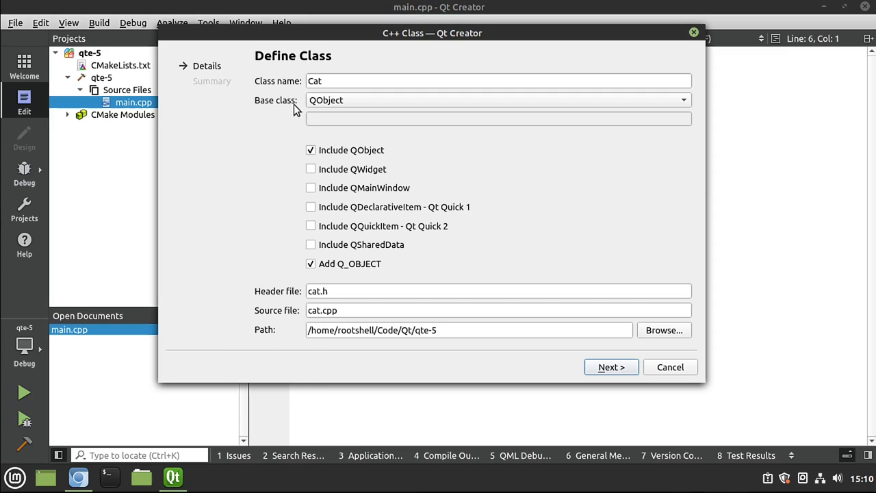
{"action": "mouse_move", "coordinate": [368, 155]}
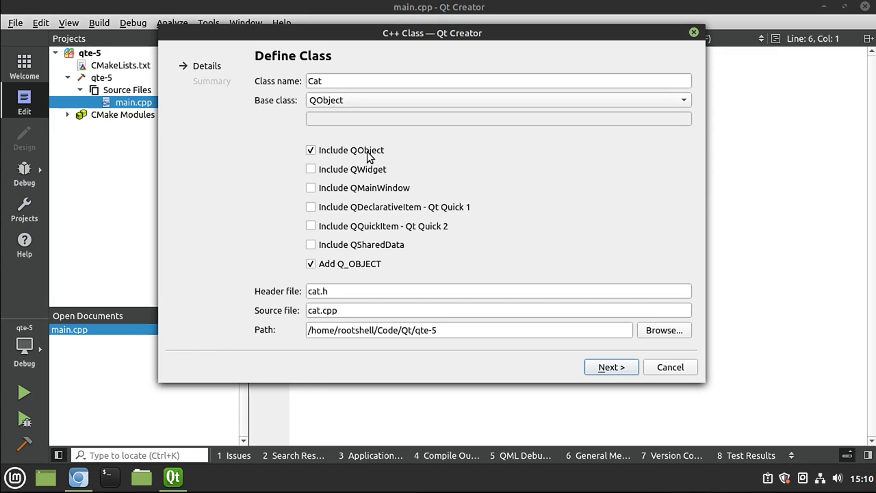
{"action": "mouse_move", "coordinate": [600, 374]}
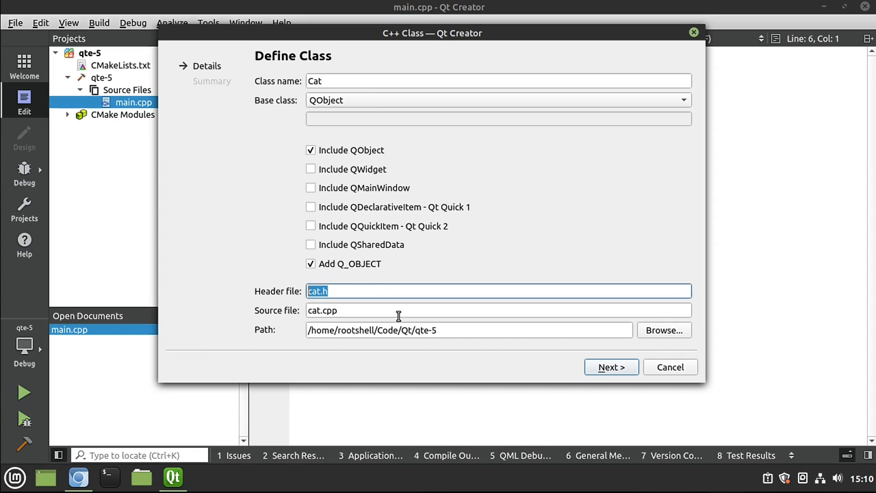
{"action": "left_click", "coordinate": [610, 367]}
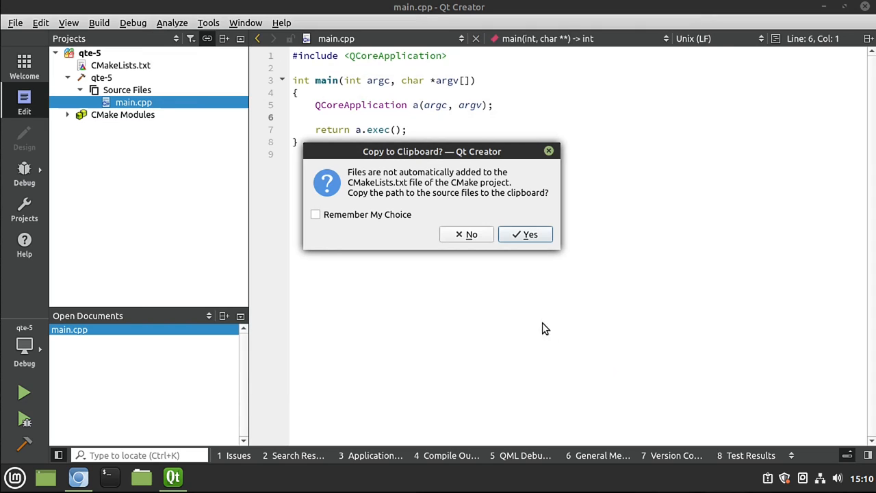
List cat.h and cat.cpp in add_executable in CMakeLists.txt.
{"action": "left_click", "coordinate": [525, 234]}
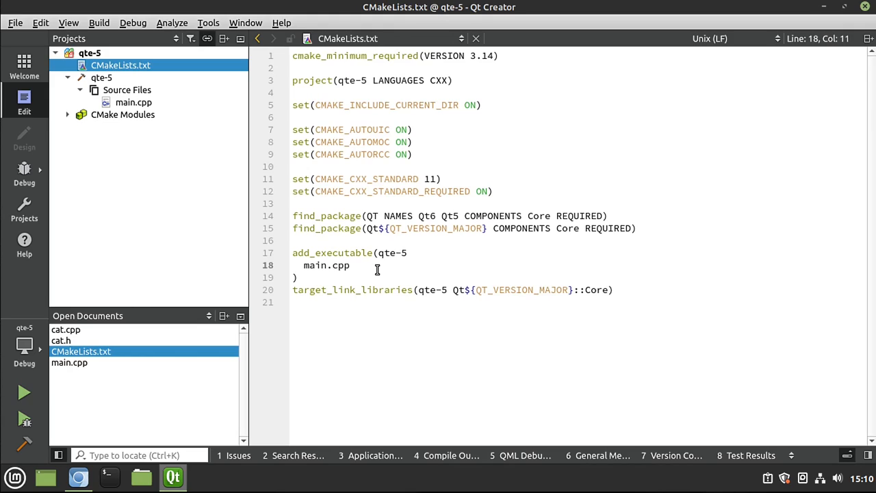
{"action": "type", "text": "cat.h"}
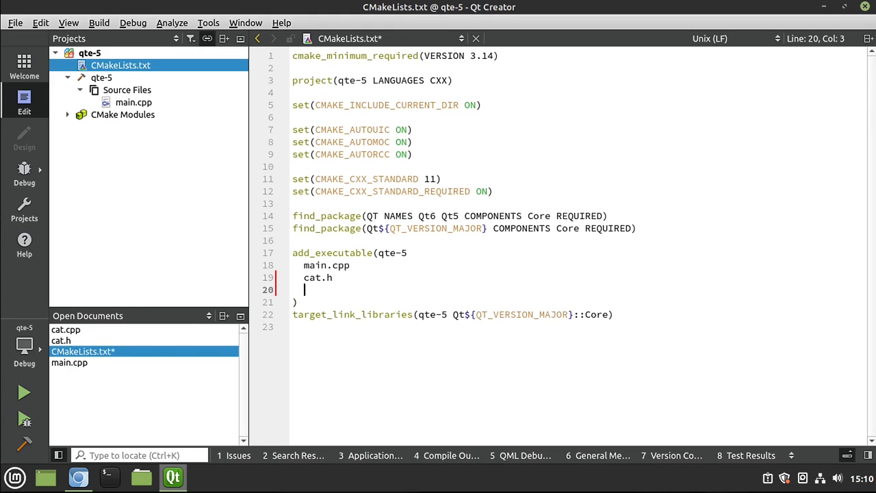
{"action": "type", "text": "cat.cpp"}
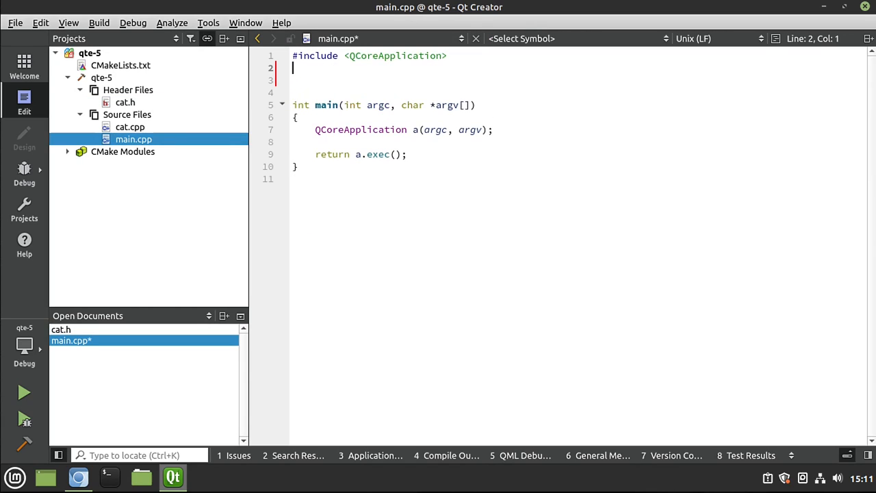
Include cat.h and define an empty void test(Cat cat) function in main.cpp.
{"action": "type", "text": "#include"}
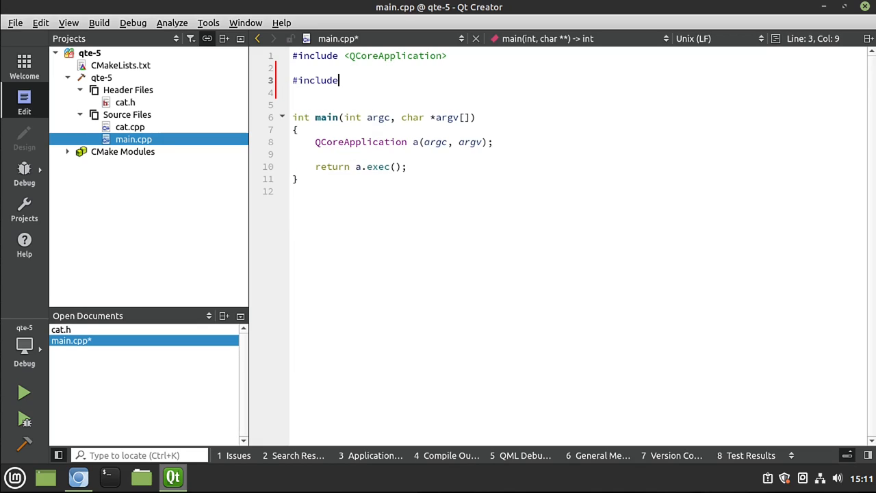
{"action": "type", "text": "\"car"}
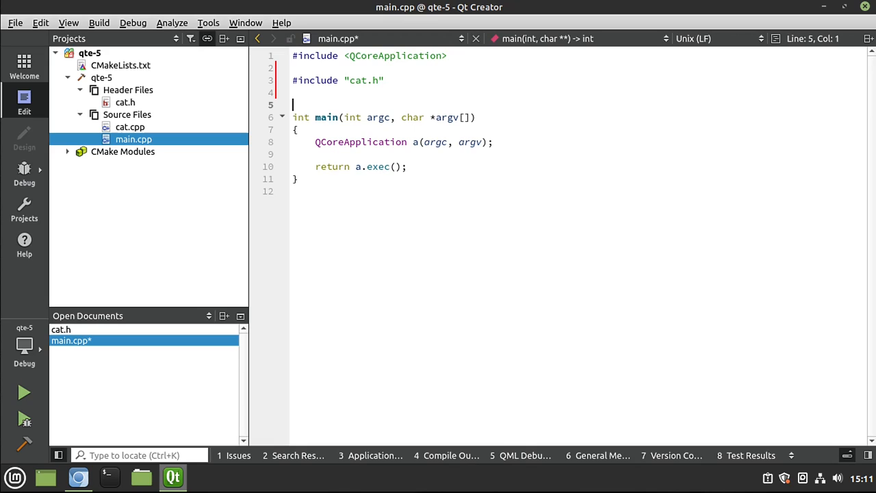
{"action": "type", "text": "void t"}
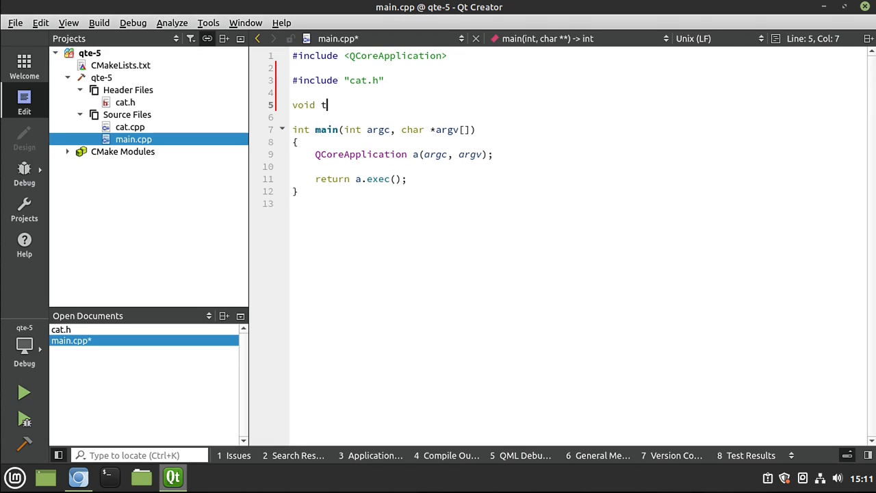
{"action": "type", "text": "est()"}
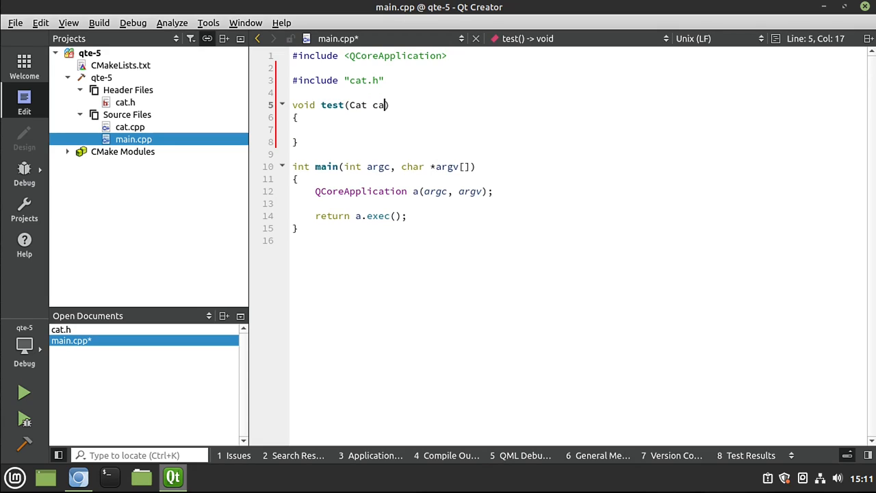
{"action": "type", "text": "t"}
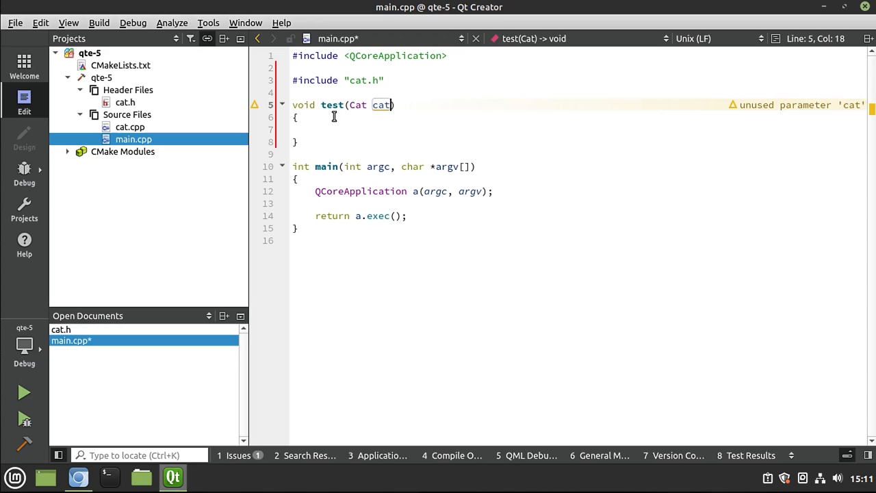
{"action": "mouse_move", "coordinate": [340, 200]}
{"action": "type", "text": "Cat"}
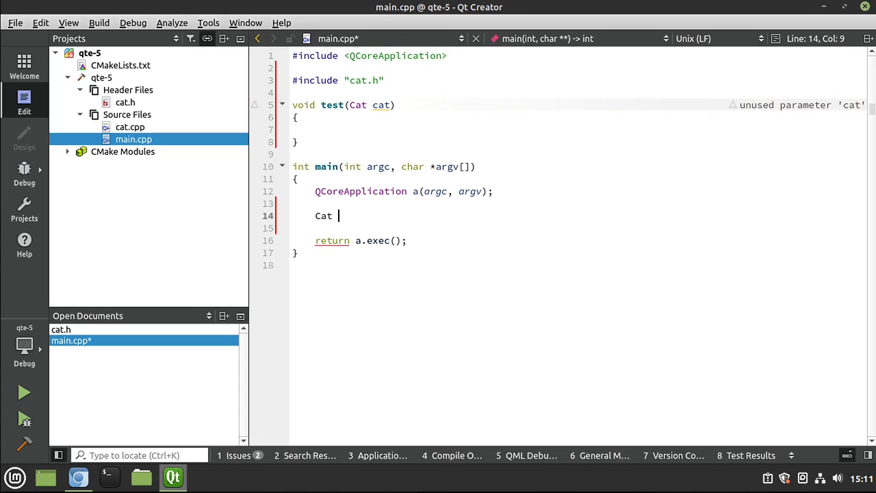
Declare Cat kitty in main and call test(kitty).
{"action": "type", "text": "kitty;"}
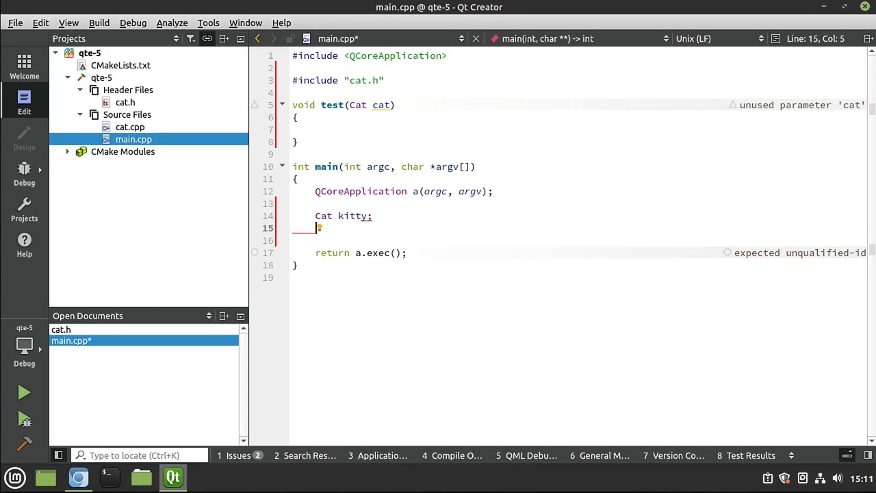
{"action": "type", "text": "test"}
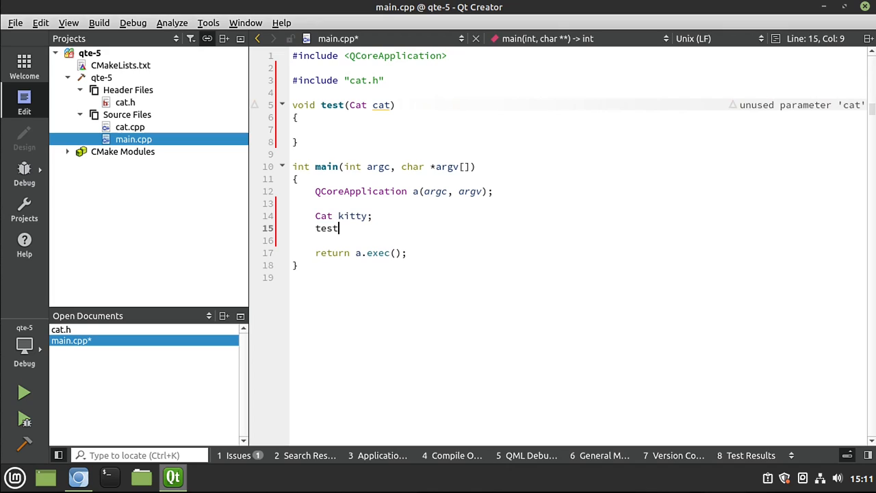
{"action": "type", "text": "(kitty);"}
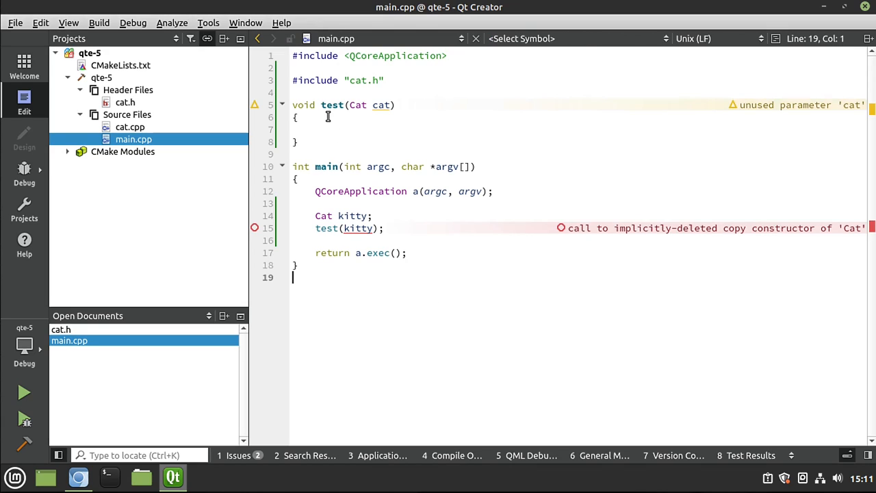
{"action": "mouse_move", "coordinate": [314, 215]}
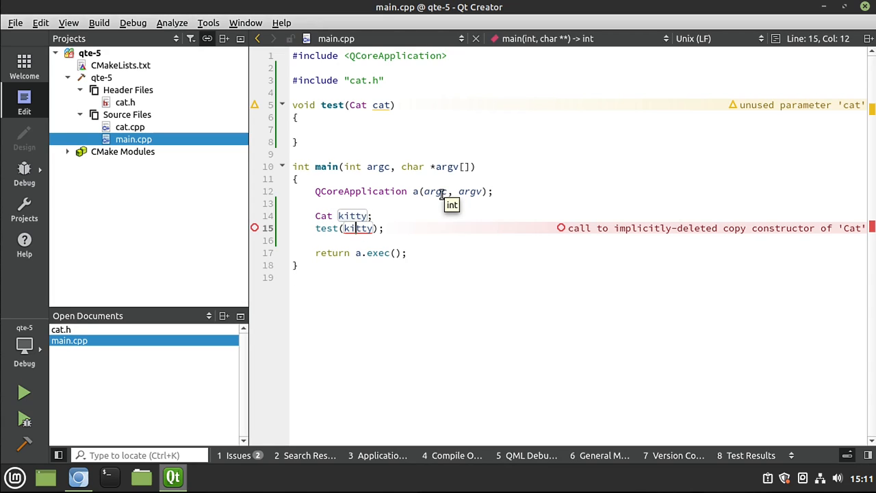
{"action": "mouse_move", "coordinate": [479, 294]}
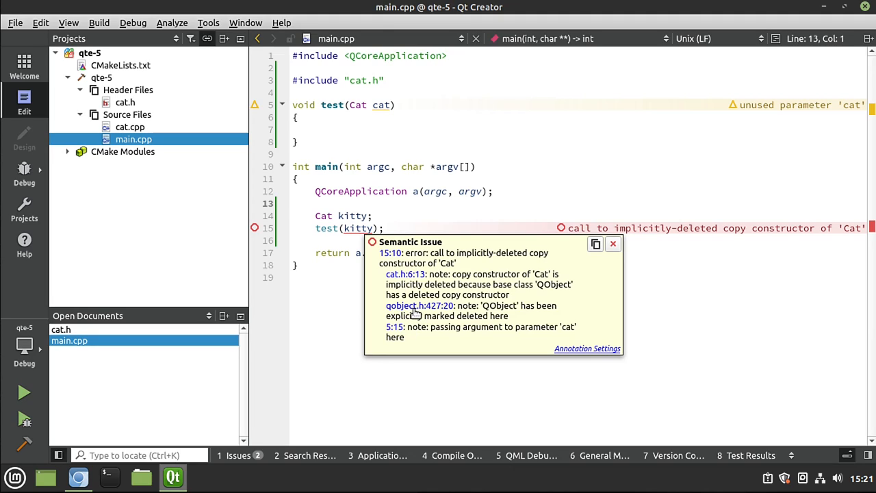
{"action": "mouse_move", "coordinate": [416, 315]}
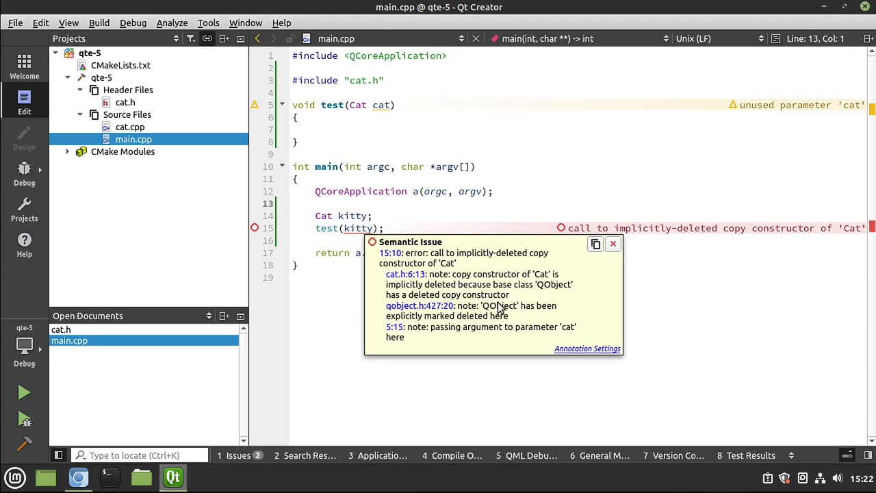
{"action": "mouse_move", "coordinate": [525, 315]}
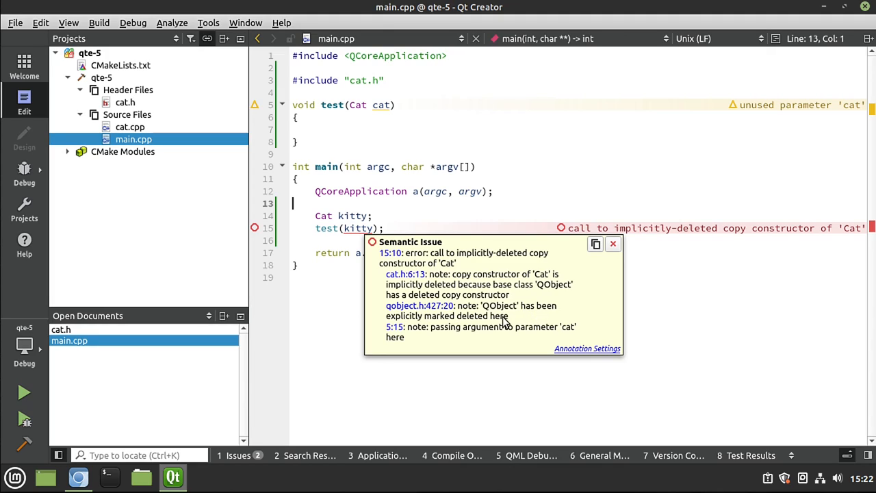
{"action": "mouse_move", "coordinate": [431, 308]}
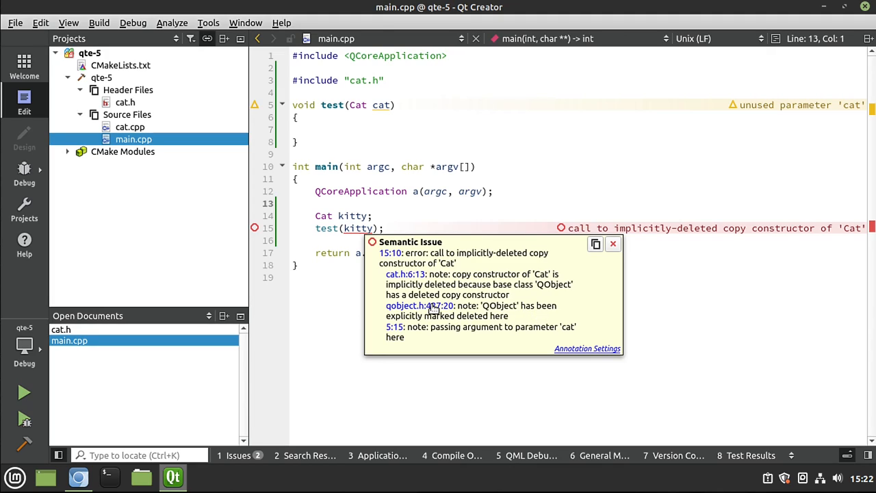
Follow the error's qobject.h:427:20 link to Q_DISABLE_COPY(QObject).
{"action": "left_click", "coordinate": [420, 306]}
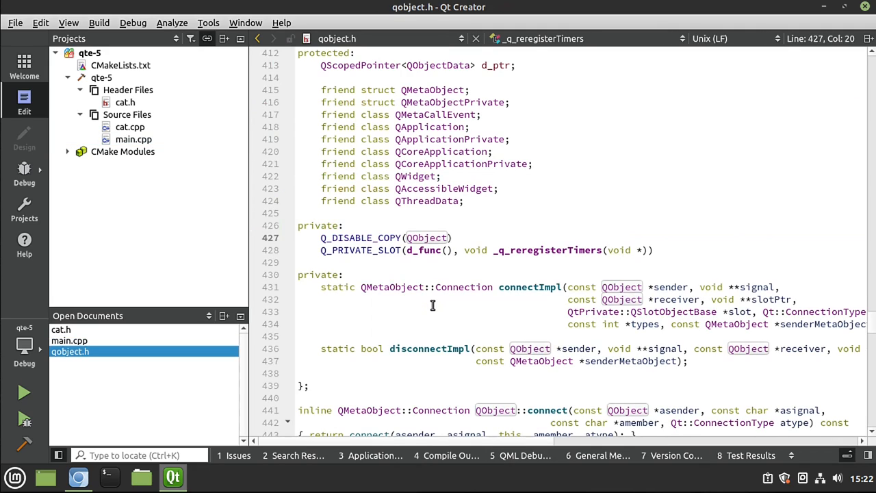
Follow the Q_DISABLE_COPY symbol to its macro definition in qglobal.h.
{"action": "double_click", "coordinate": [360, 237]}
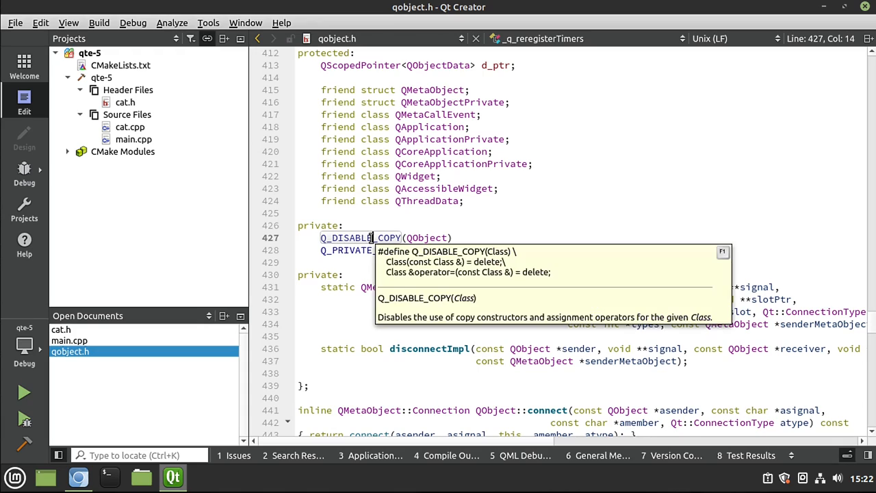
{"action": "right_click", "coordinate": [370, 237]}
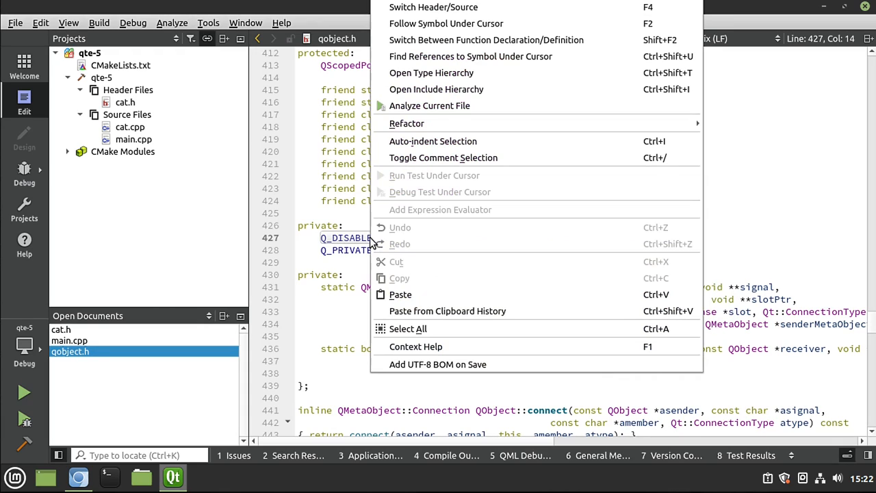
{"action": "mouse_move", "coordinate": [446, 24]}
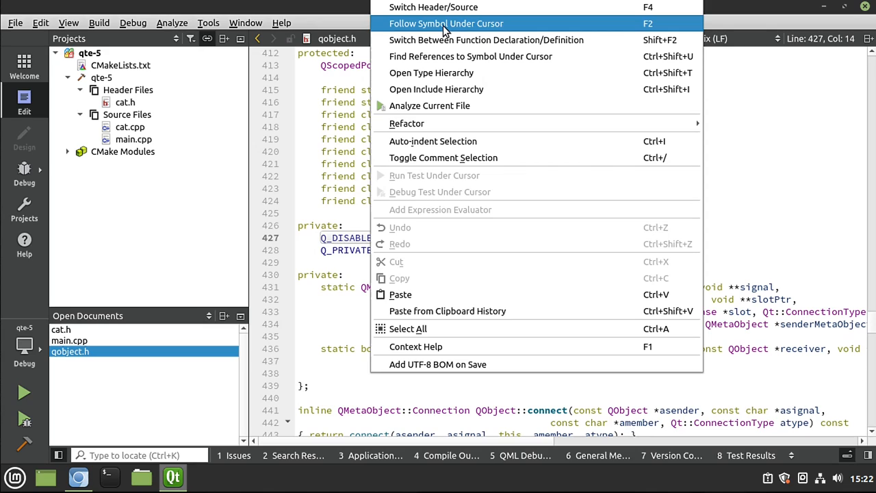
{"action": "left_click", "coordinate": [445, 23]}
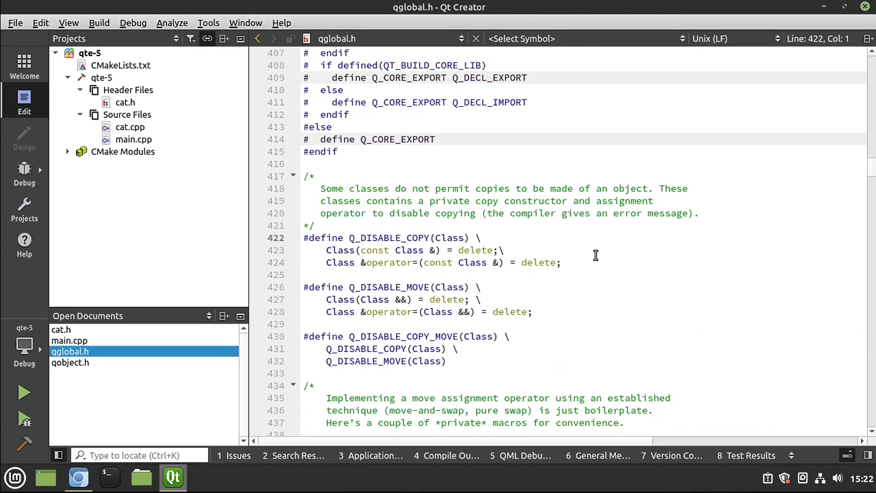
{"action": "mouse_move", "coordinate": [595, 256]}
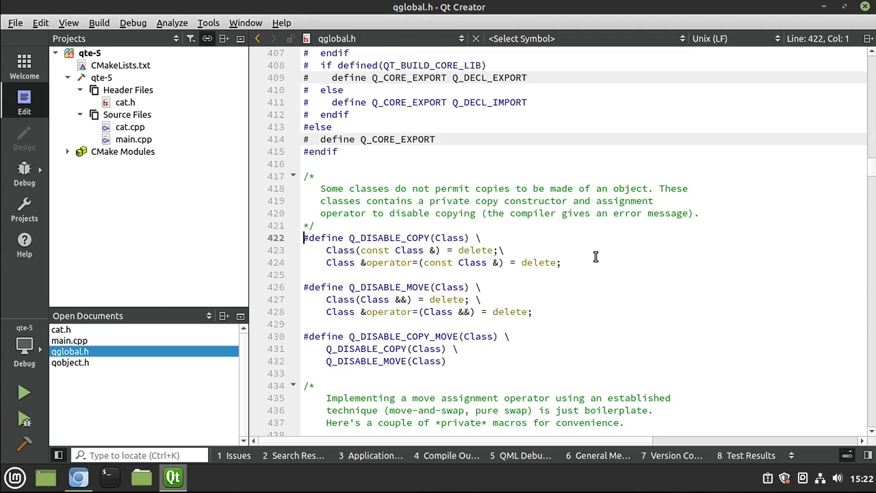
{"action": "mouse_move", "coordinate": [585, 266]}
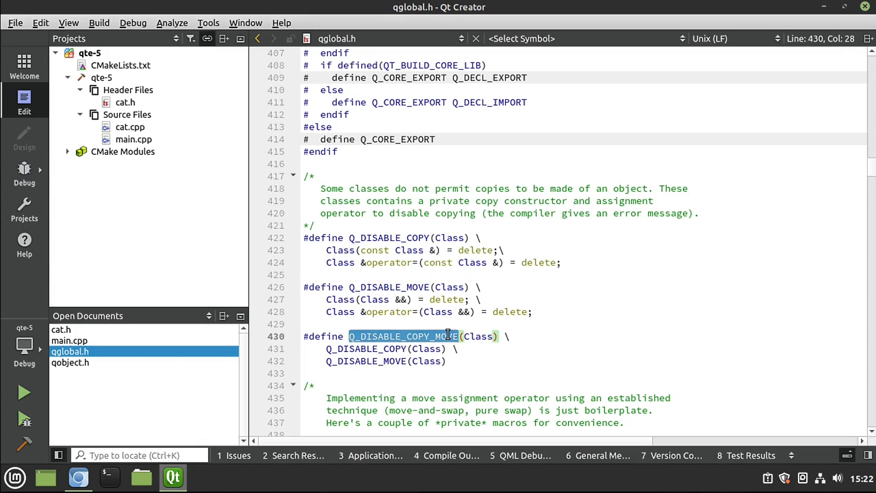
{"action": "mouse_move", "coordinate": [449, 336]}
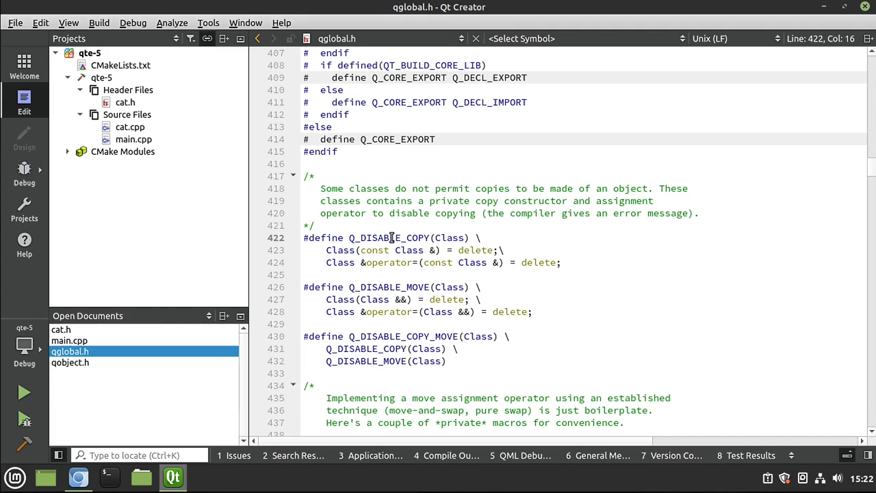
{"action": "double_click", "coordinate": [389, 238]}
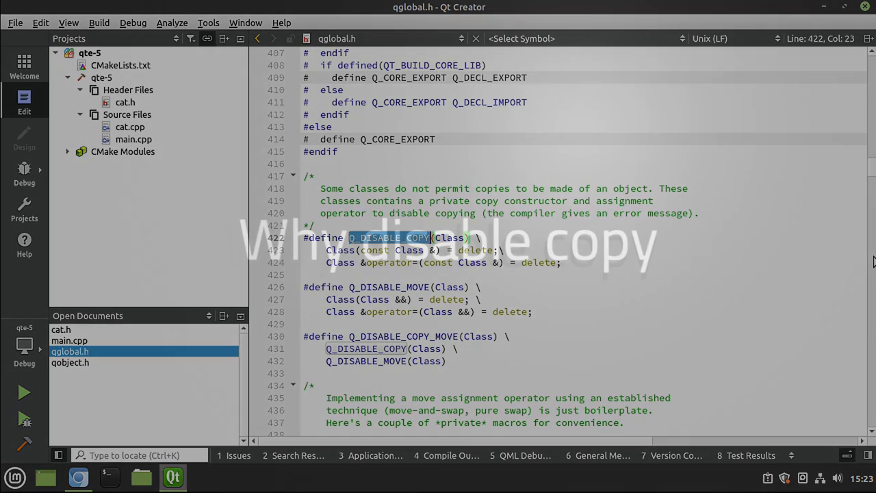
Return to main.cpp to review the deleted copy constructor error on test(kitty).
{"action": "left_click", "coordinate": [133, 139]}
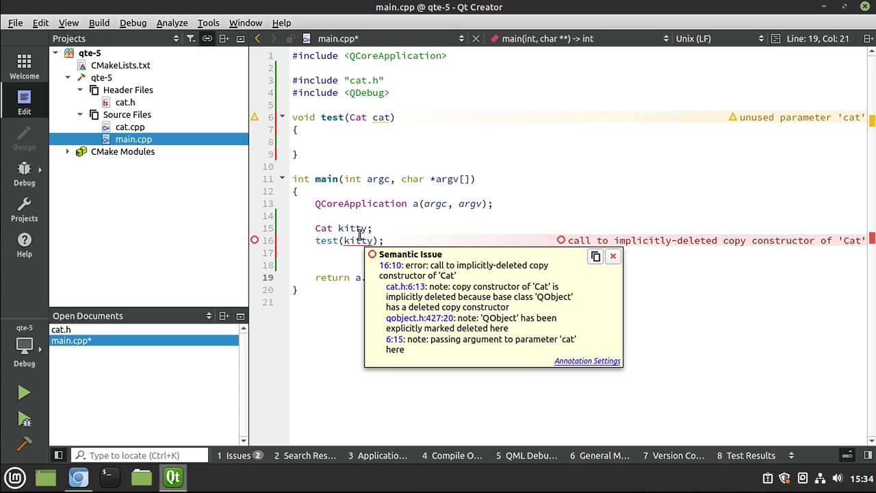
Draw an arrow from the Switch 0x01 box to the Light 0x02 box.
{"action": "left_click", "coordinate": [78, 477]}
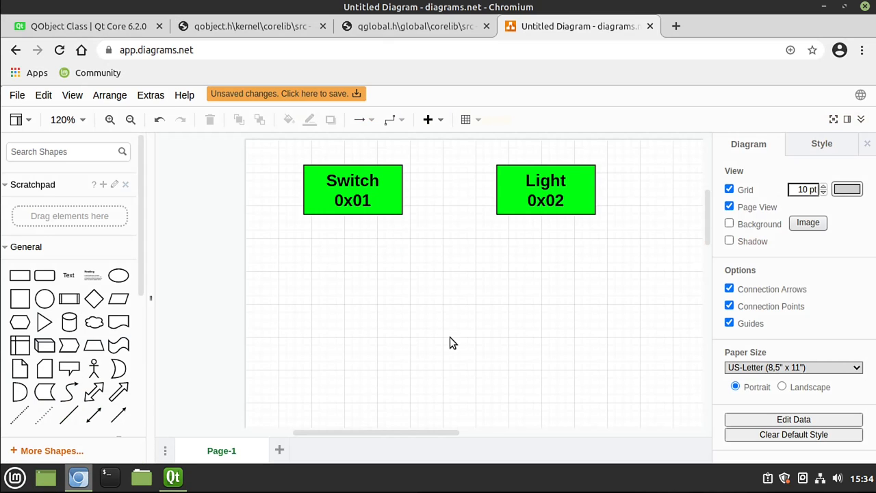
{"action": "left_click", "coordinate": [545, 190]}
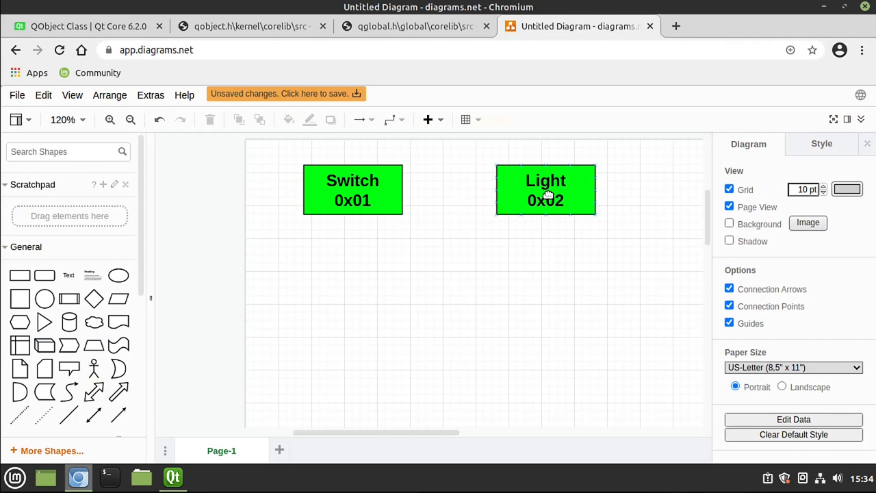
{"action": "left_click_drag", "start_coordinate": [402, 190], "coordinate": [545, 190]}
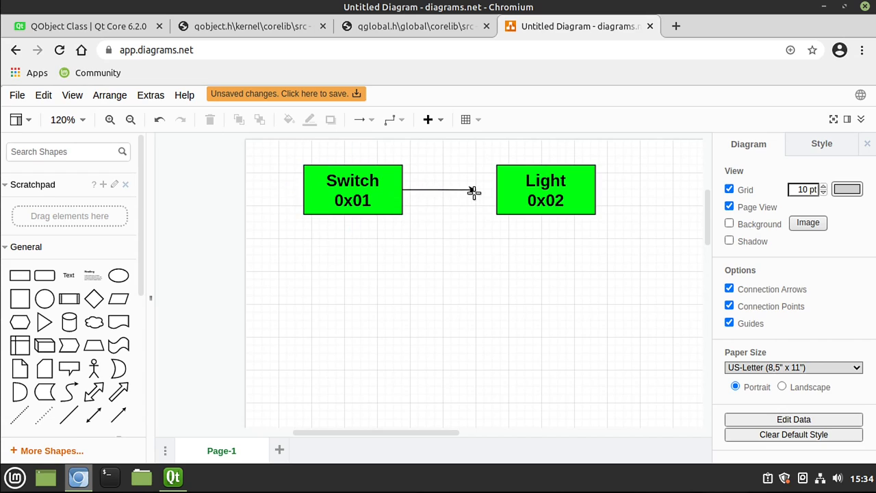
{"action": "left_click", "coordinate": [353, 190]}
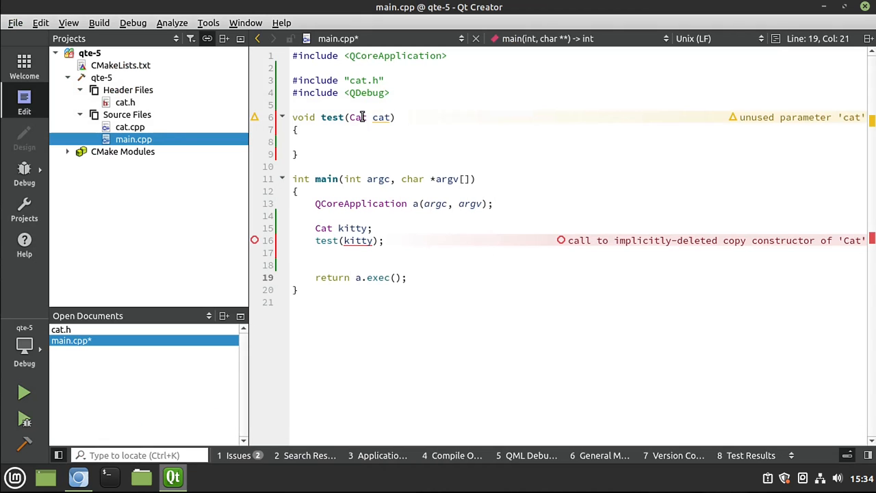
Duplicate the Light box below with its arrow and relabel it 0x03.
{"action": "left_click", "coordinate": [78, 477]}
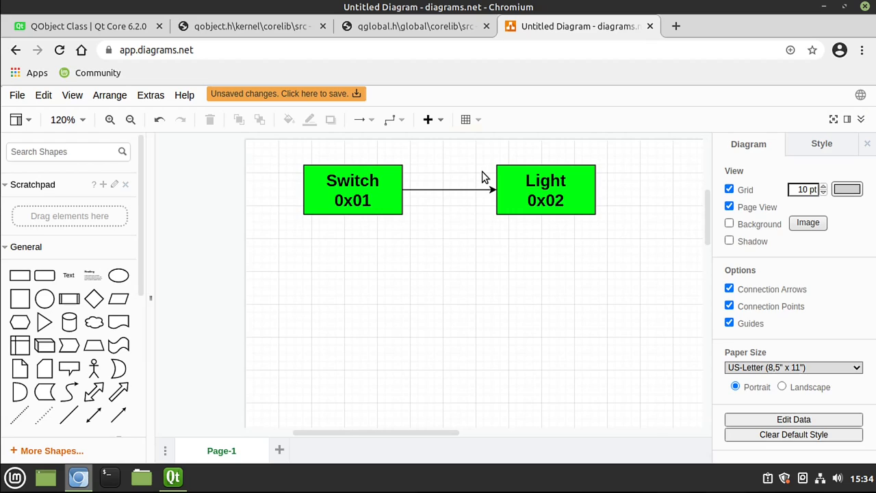
{"action": "left_click", "coordinate": [545, 190]}
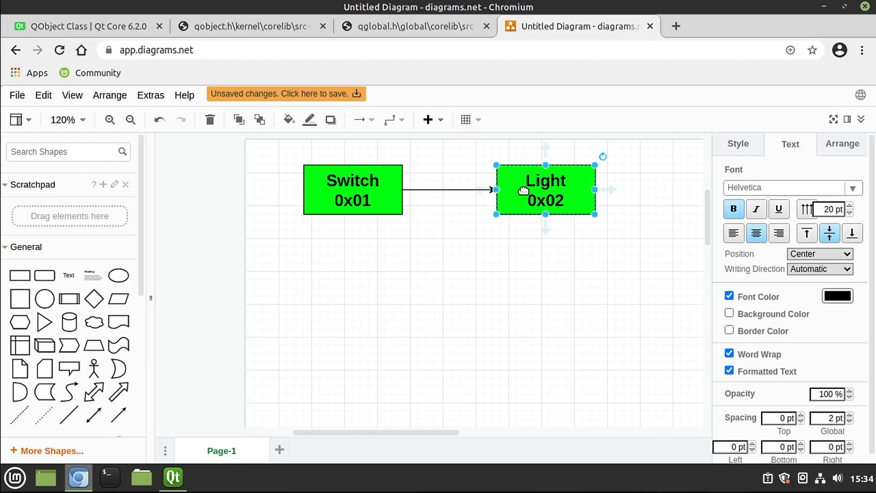
{"action": "left_click_drag", "start_coordinate": [546, 189], "coordinate": [545, 264]}
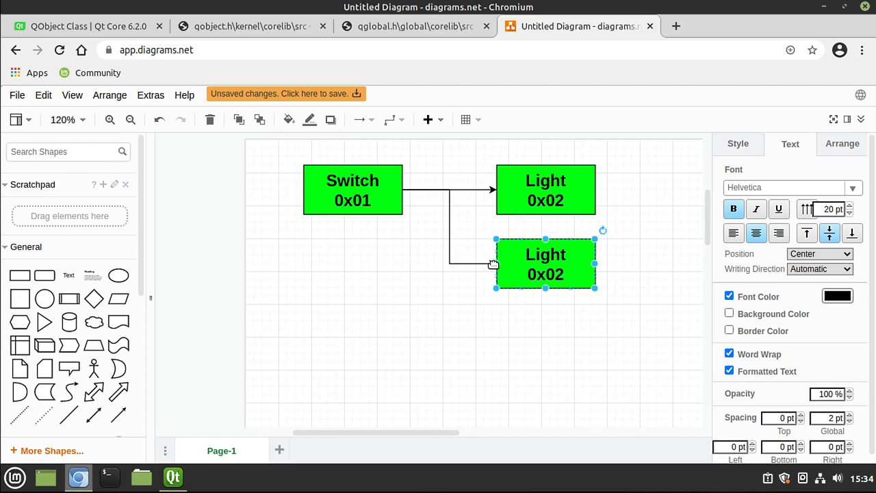
{"action": "double_click", "coordinate": [545, 263]}
{"action": "type", "text": "3"}
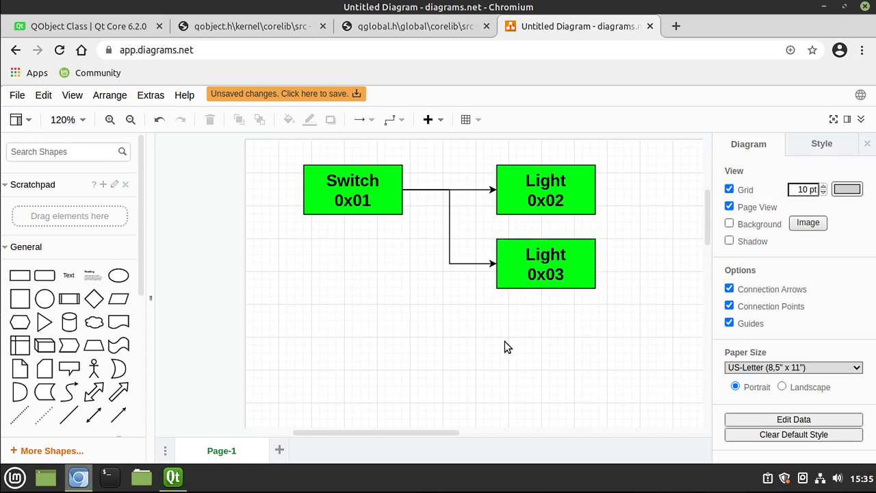
{"action": "left_click", "coordinate": [545, 190]}
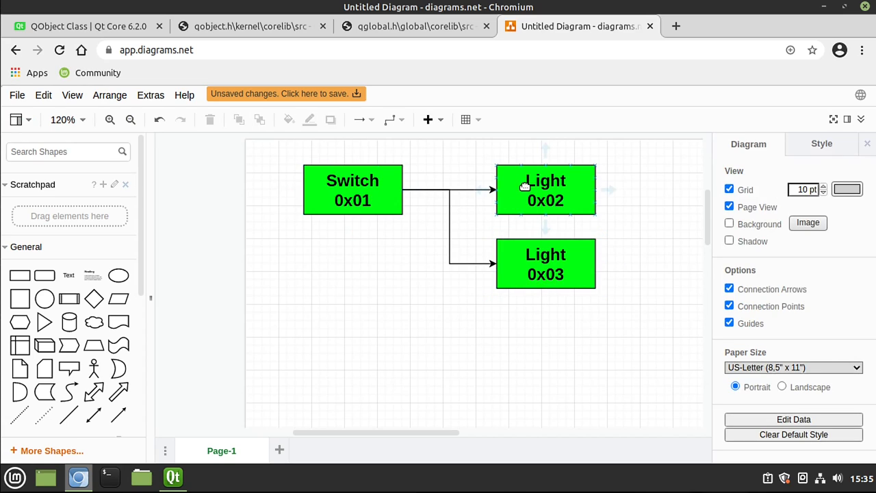
{"action": "left_click", "coordinate": [545, 264]}
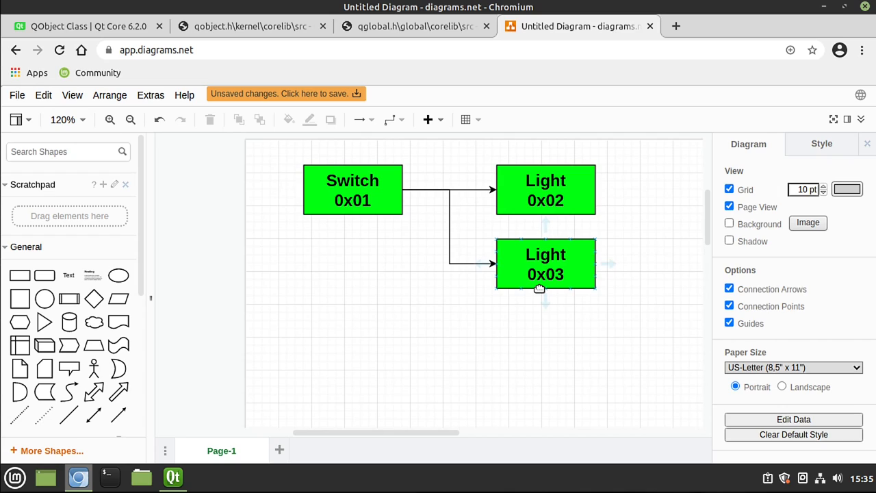
{"action": "mouse_move", "coordinate": [541, 274]}
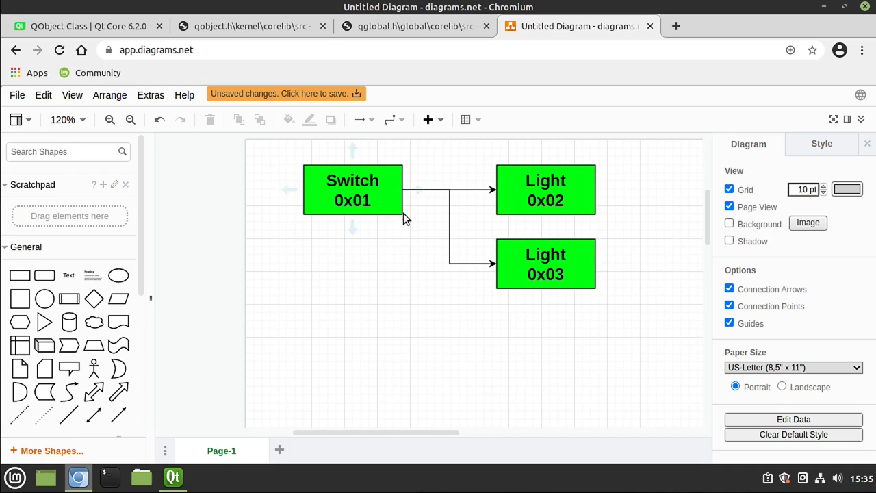
{"action": "left_click", "coordinate": [352, 190]}
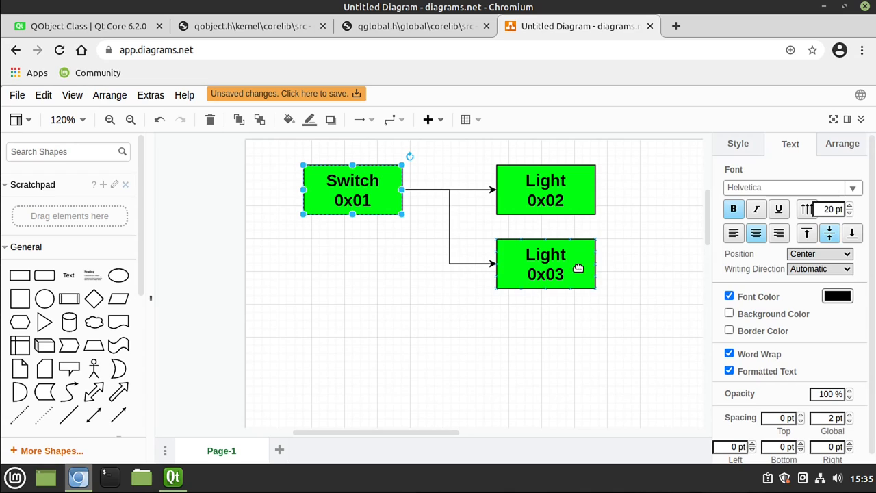
{"action": "mouse_move", "coordinate": [387, 256]}
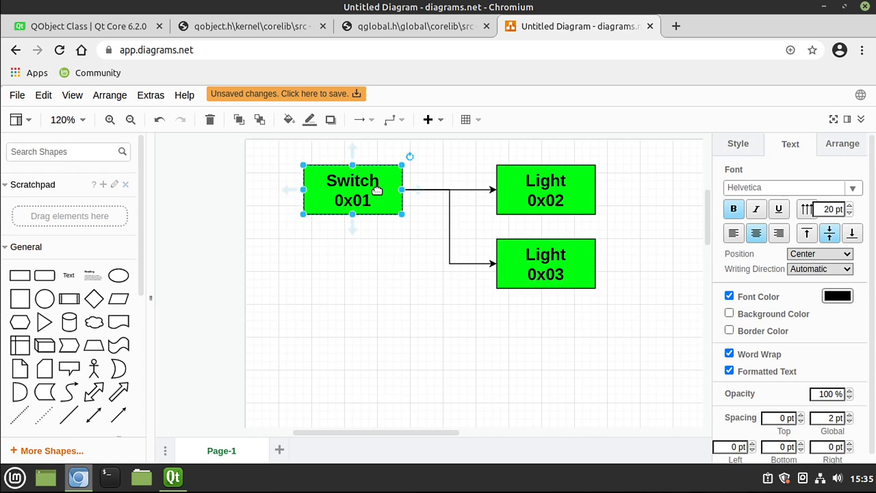
{"action": "left_click_drag", "start_coordinate": [352, 190], "coordinate": [344, 222]}
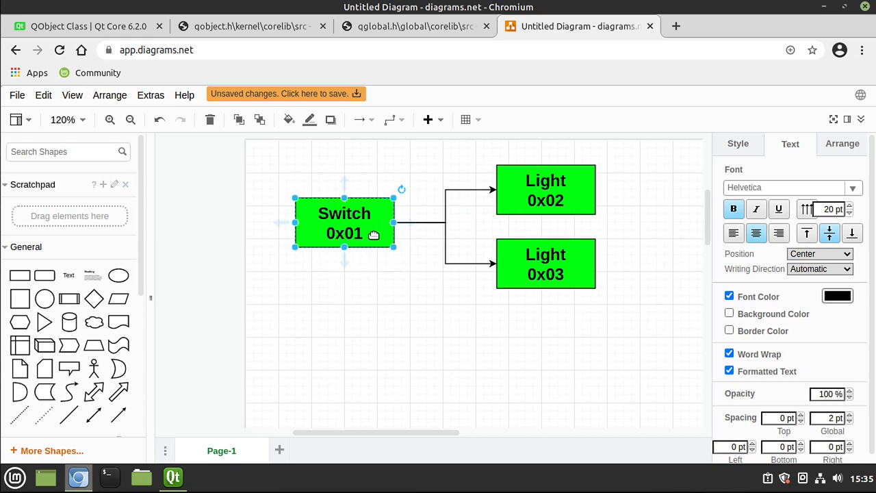
{"action": "left_click_drag", "start_coordinate": [344, 222], "coordinate": [352, 230]}
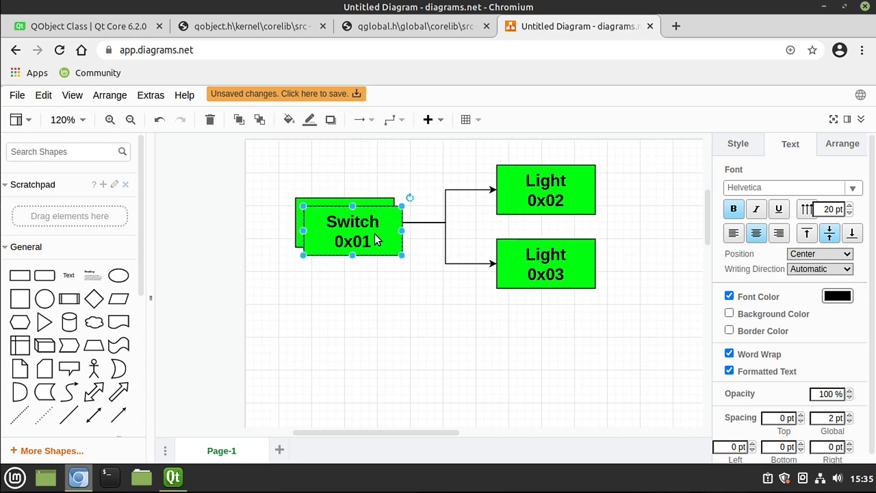
{"action": "left_click_drag", "start_coordinate": [352, 231], "coordinate": [344, 296]}
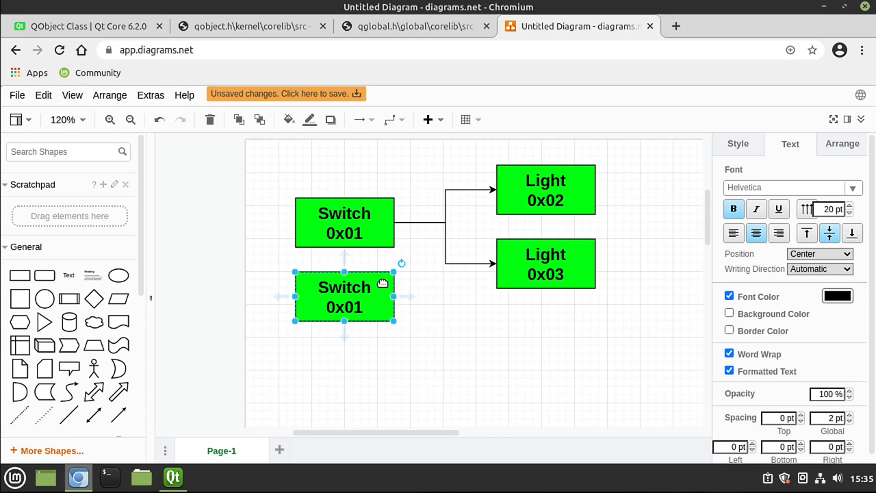
{"action": "mouse_move", "coordinate": [405, 299]}
{"action": "type", "text": "4"}
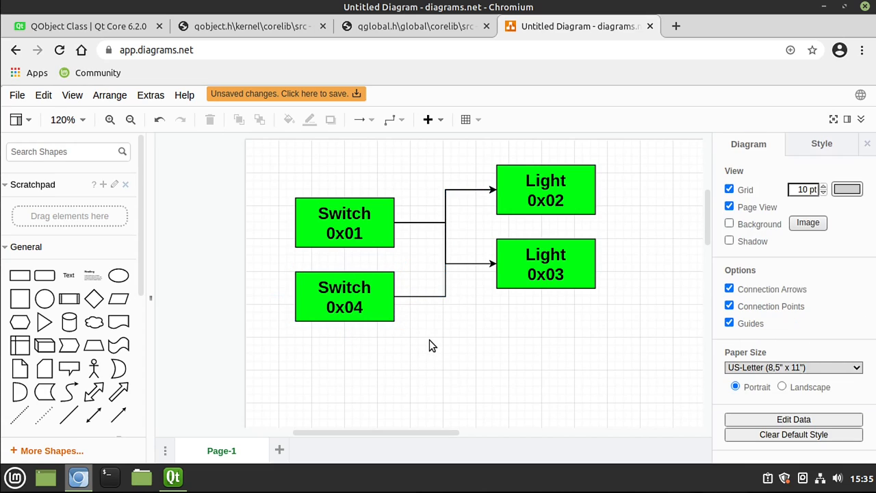
{"action": "left_click", "coordinate": [546, 190]}
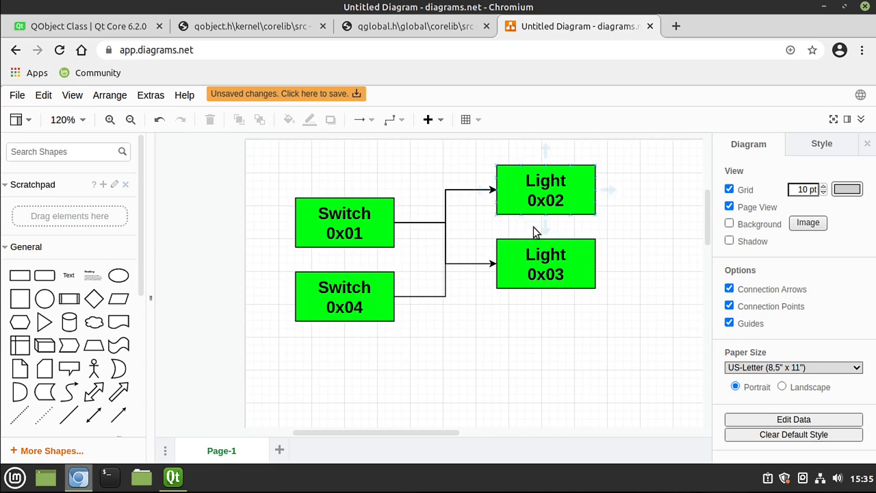
{"action": "left_click", "coordinate": [506, 333]}
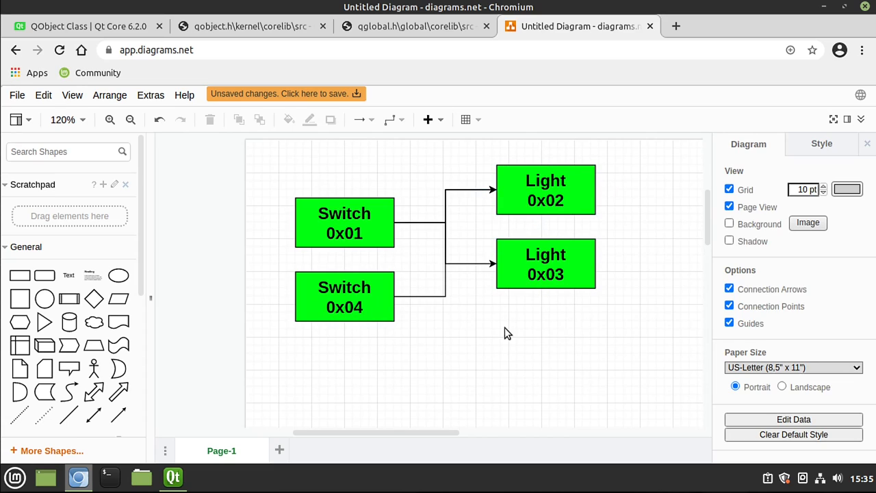
{"action": "mouse_move", "coordinate": [482, 334]}
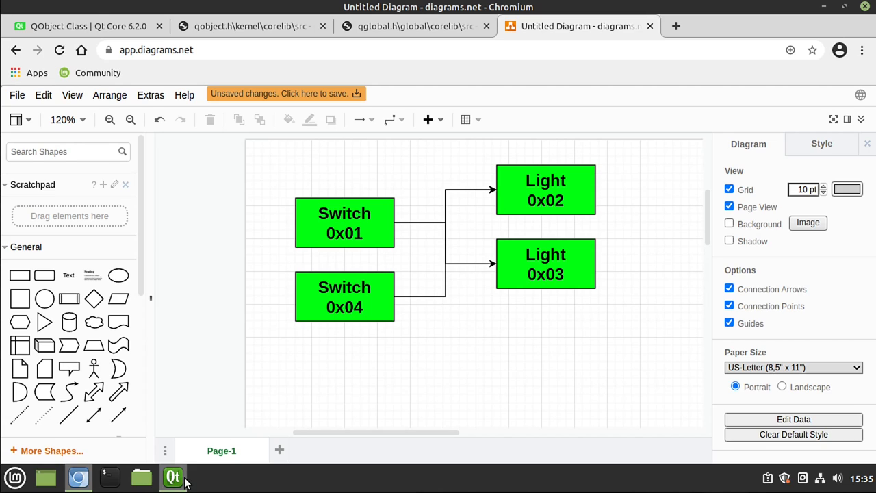
Comment out test and its call, add qInfo() << &kitty; in main, and run.
{"action": "left_click", "coordinate": [173, 477]}
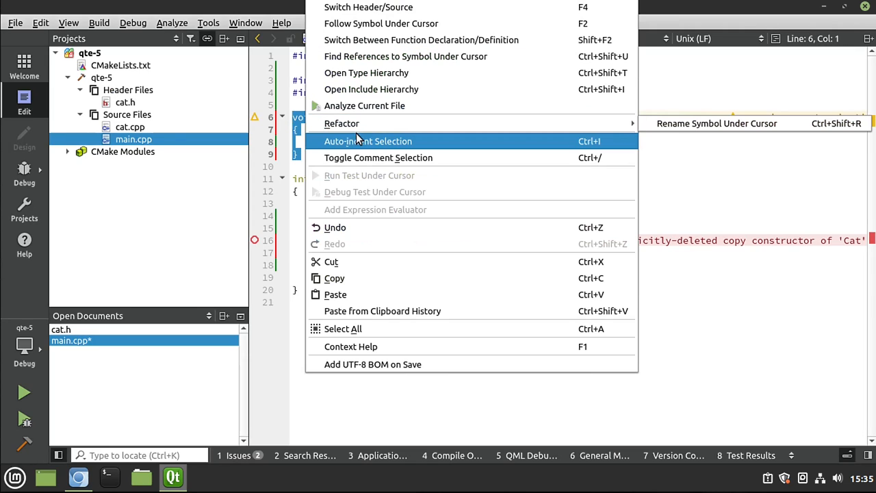
{"action": "left_click", "coordinate": [377, 157]}
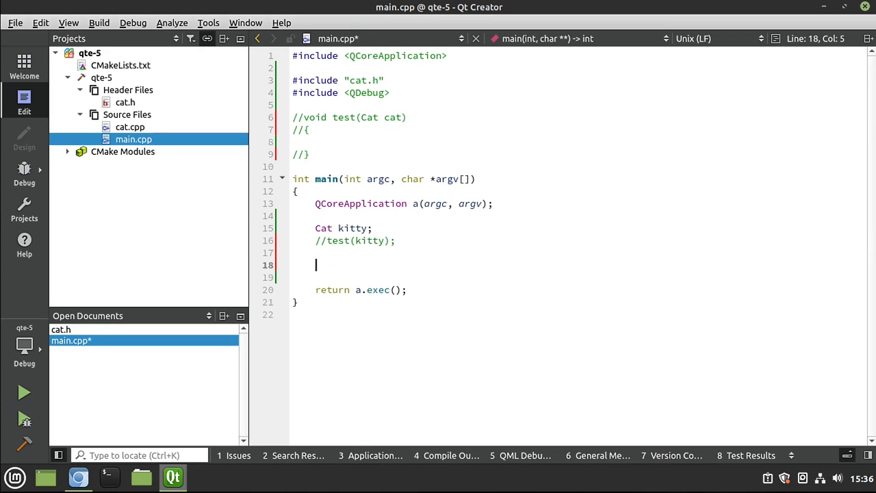
{"action": "type", "text": "q"}
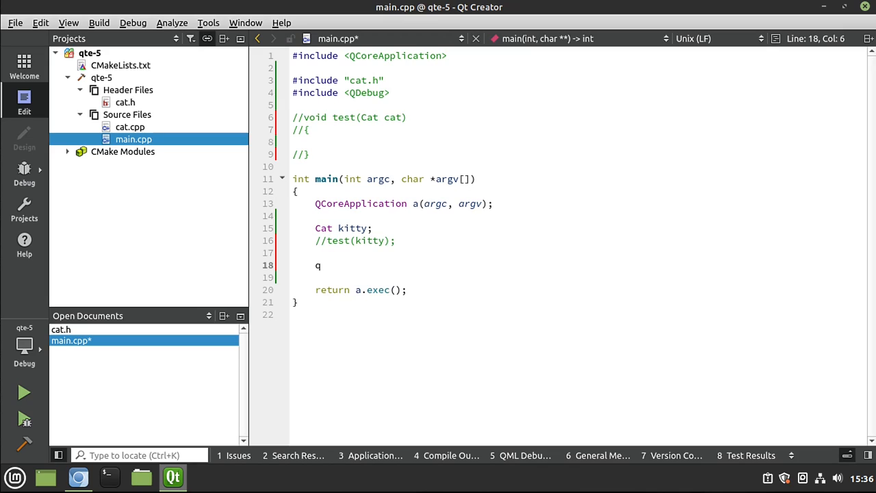
{"action": "type", "text": "Info"}
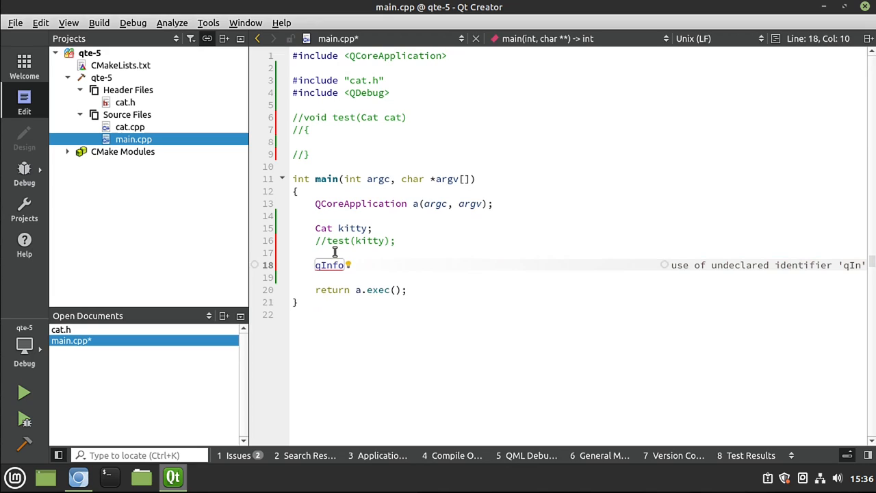
{"action": "type", "text": "() <<"}
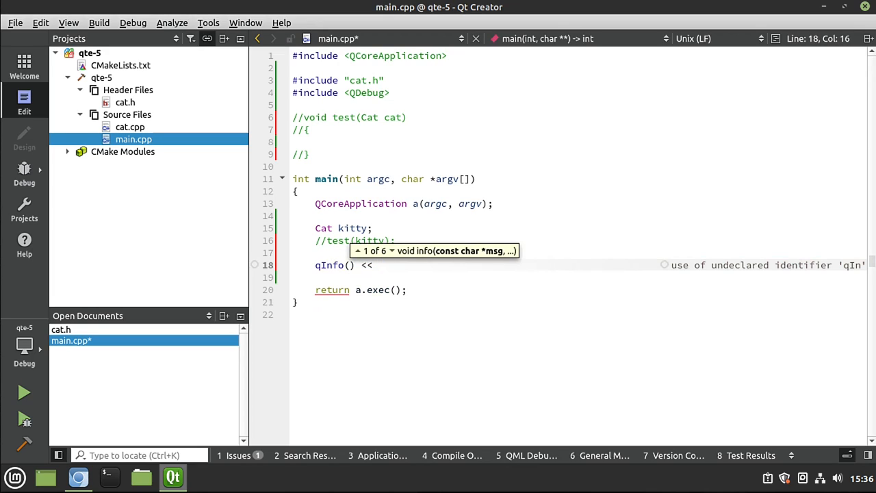
{"action": "type", "text": "kitty"}
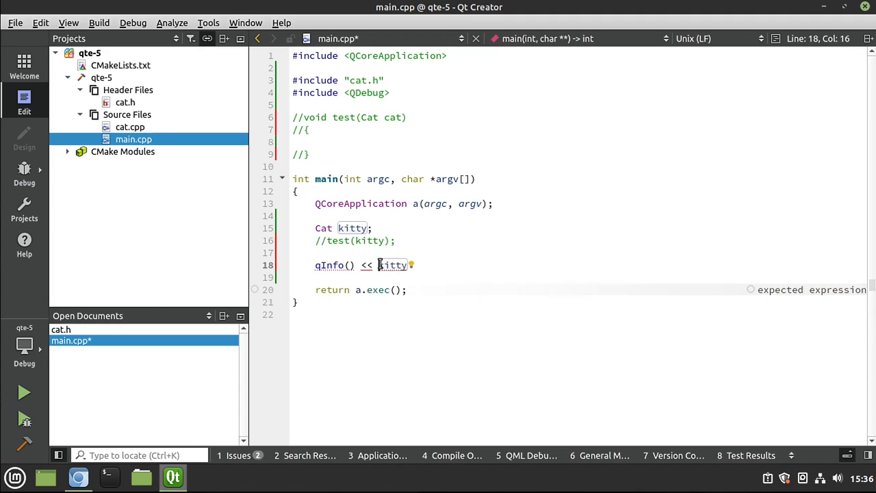
{"action": "type", "text": "&"}
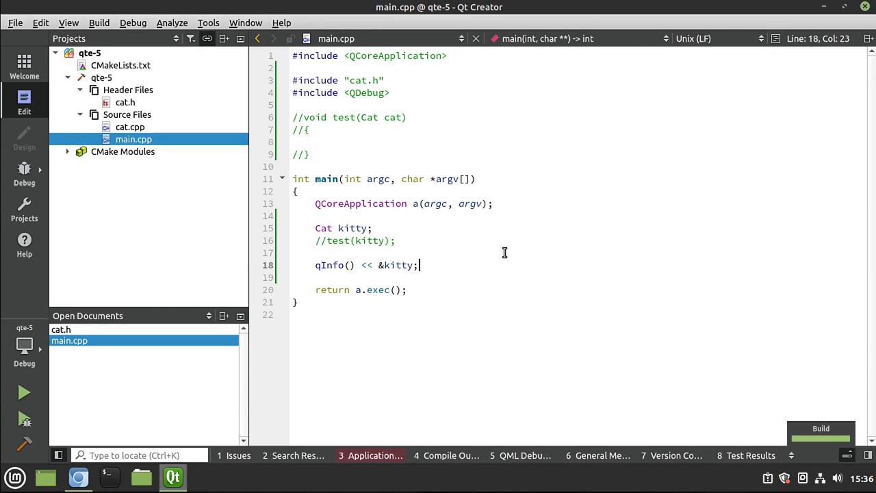
{"action": "left_click", "coordinate": [24, 392]}
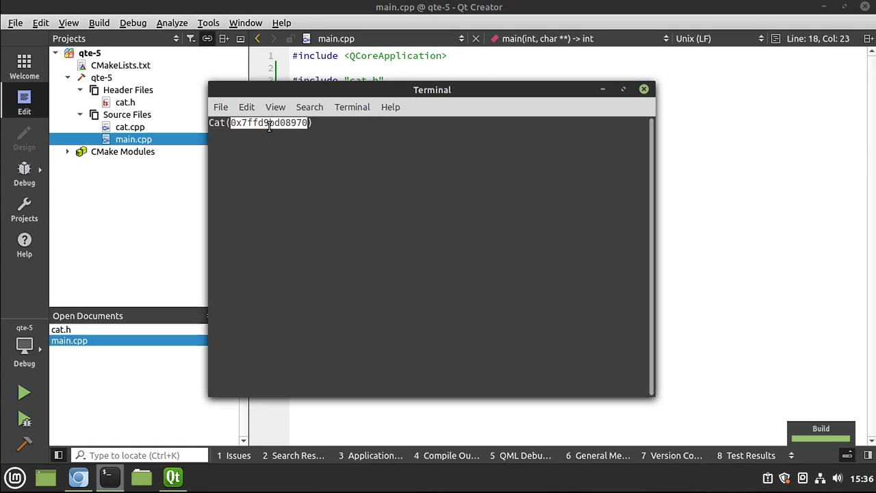
{"action": "key", "text": "Return"}
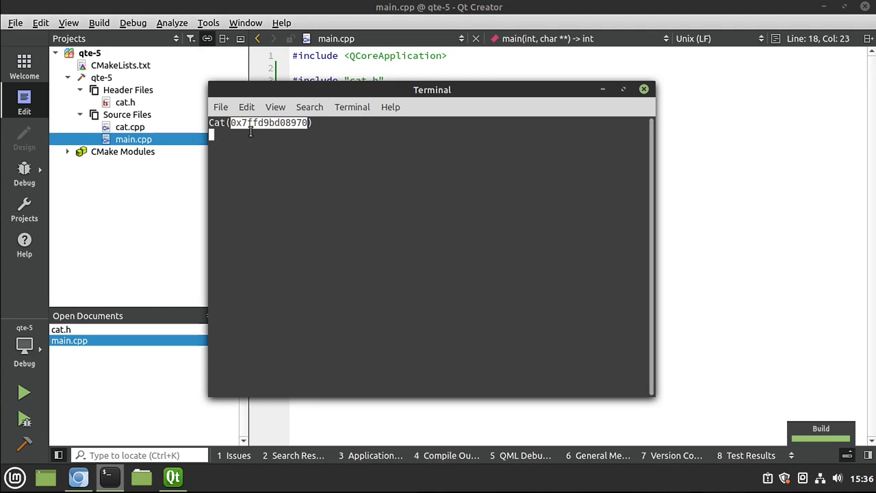
{"action": "mouse_move", "coordinate": [278, 190]}
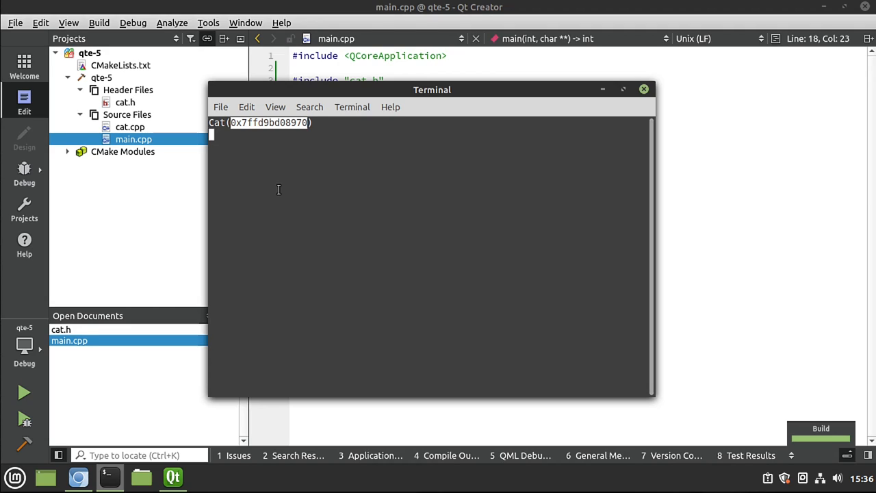
{"action": "mouse_move", "coordinate": [259, 132]}
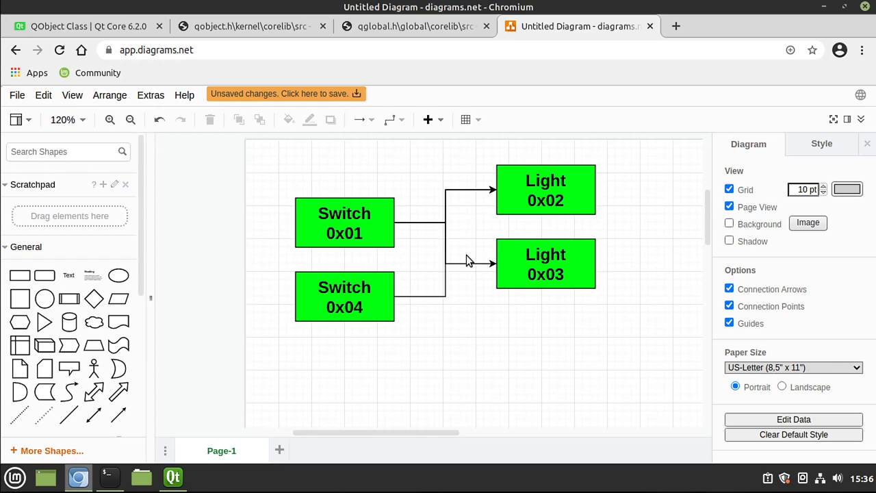
{"action": "mouse_move", "coordinate": [464, 276]}
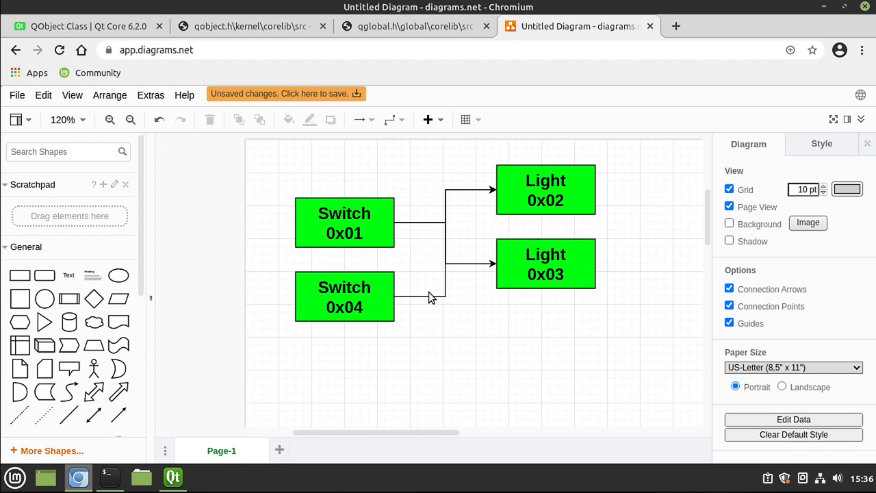
{"action": "left_click", "coordinate": [344, 296]}
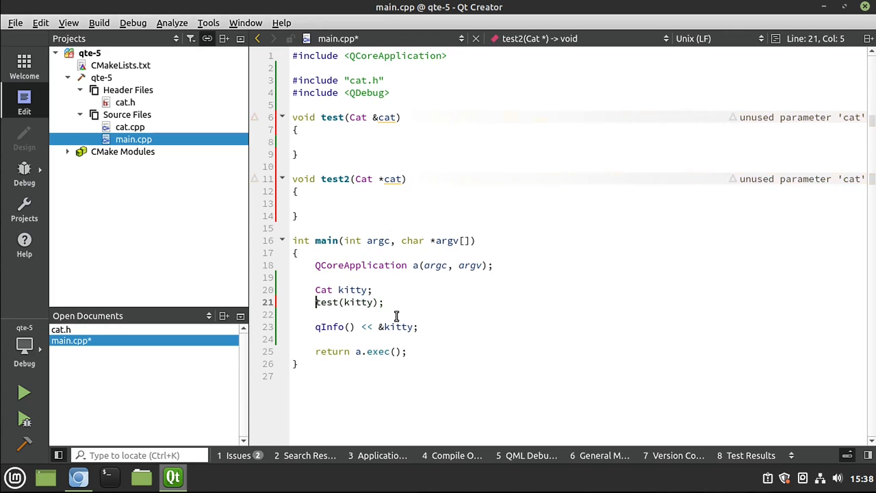
Move the qInfo() << &kitty; line from main into test.
{"action": "left_click", "coordinate": [356, 314]}
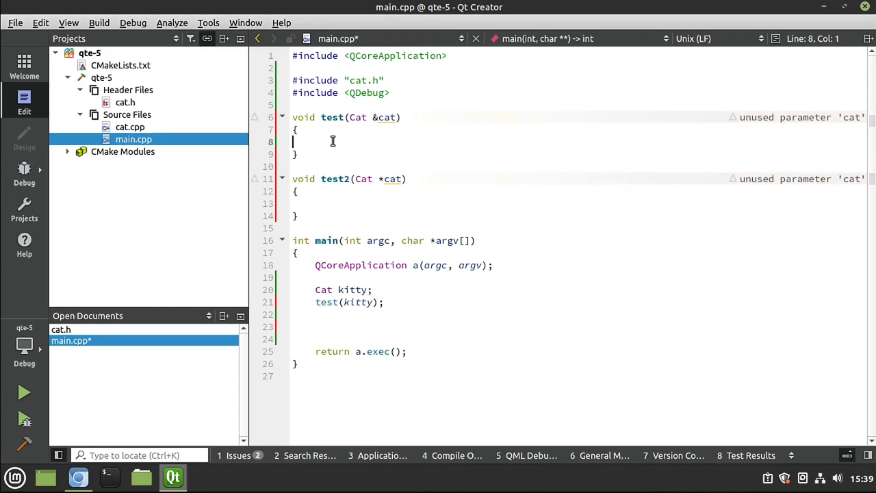
{"action": "type", "text": "qInfo() << &kitty;"}
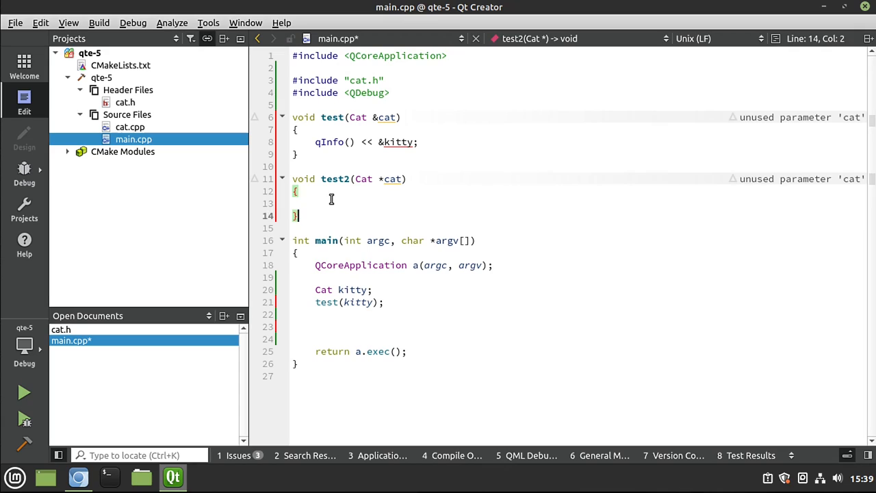
{"action": "type", "text": "qInfo() << &kitty;"}
{"action": "left_click", "coordinate": [406, 142]}
{"action": "type", "text": "ca"}
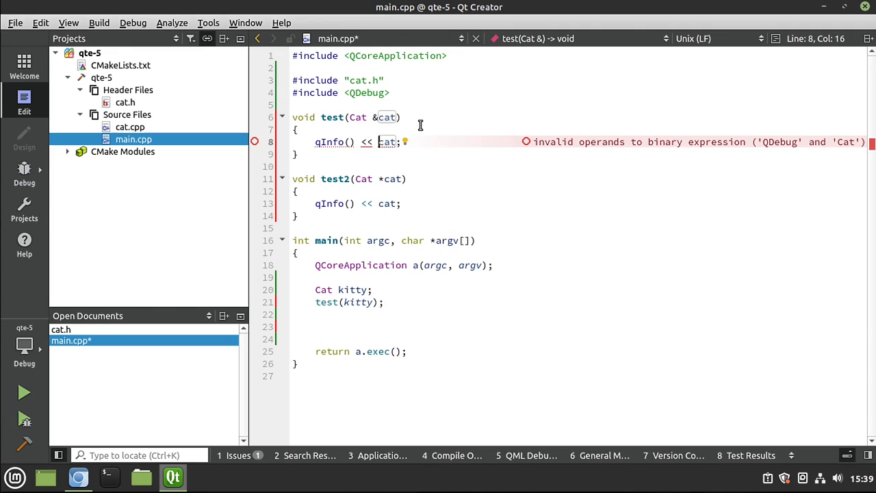
Add "Addr " and "Ptr " labeled prints, call test2(&kitty), run, and close the terminal.
{"action": "type", "text": "&"}
{"action": "left_click", "coordinate": [579, 314]}
{"action": "type", "text": "test(kitty);"}
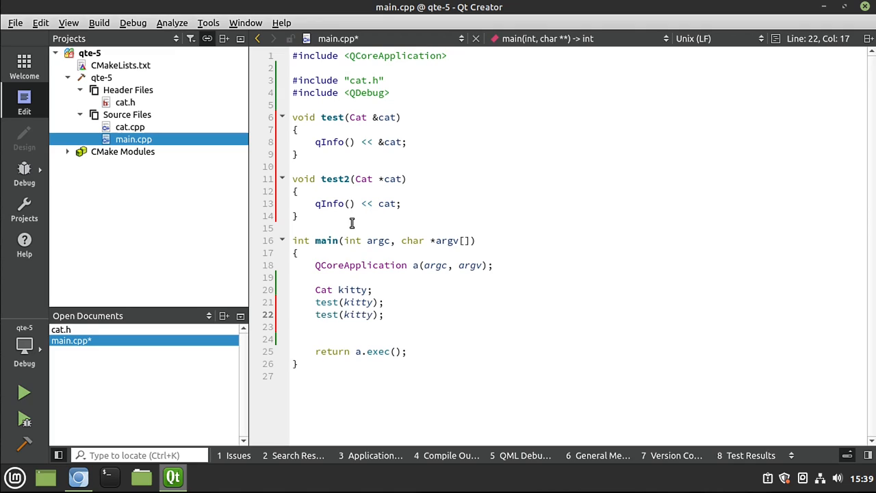
{"action": "type", "text": "\"\""}
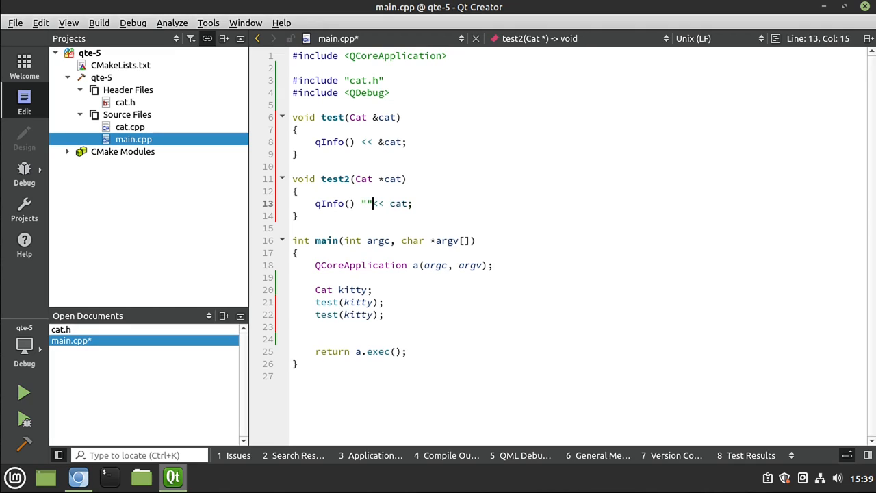
{"action": "type", "text": "Ptr"}
{"action": "left_click", "coordinate": [385, 142]}
{"action": "type", "text": "\"Addr \" << "}
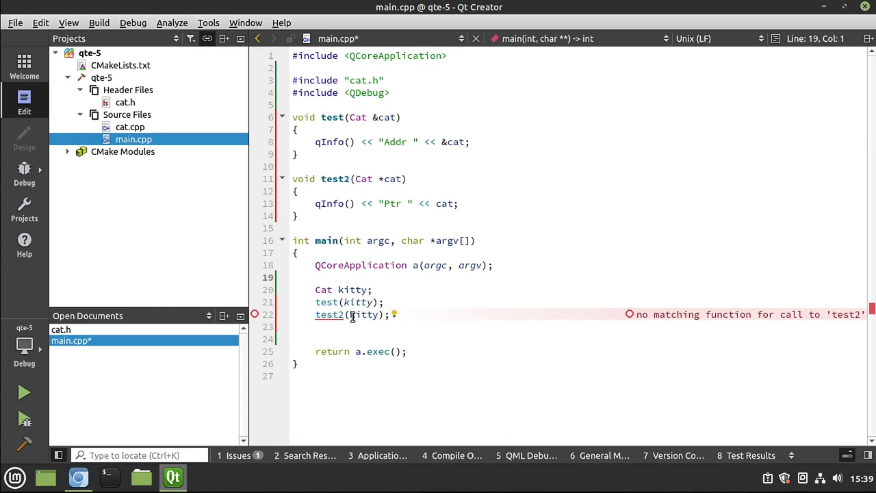
{"action": "type", "text": "&"}
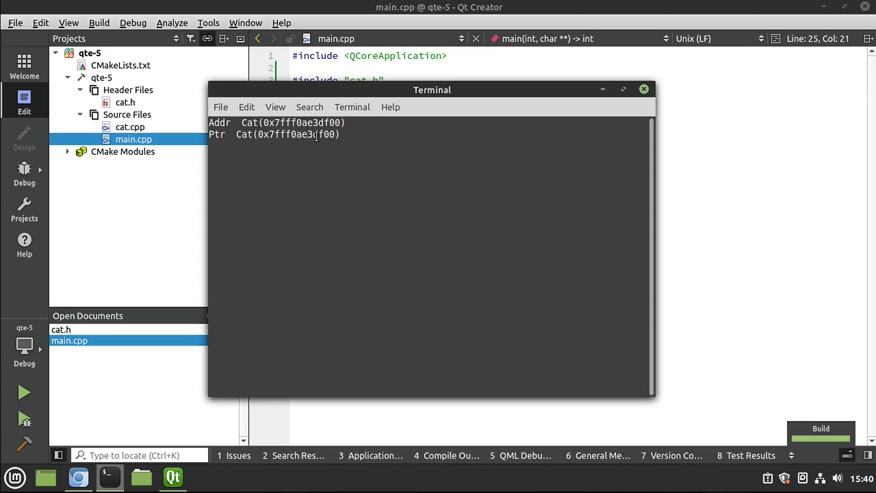
{"action": "left_click", "coordinate": [644, 89]}
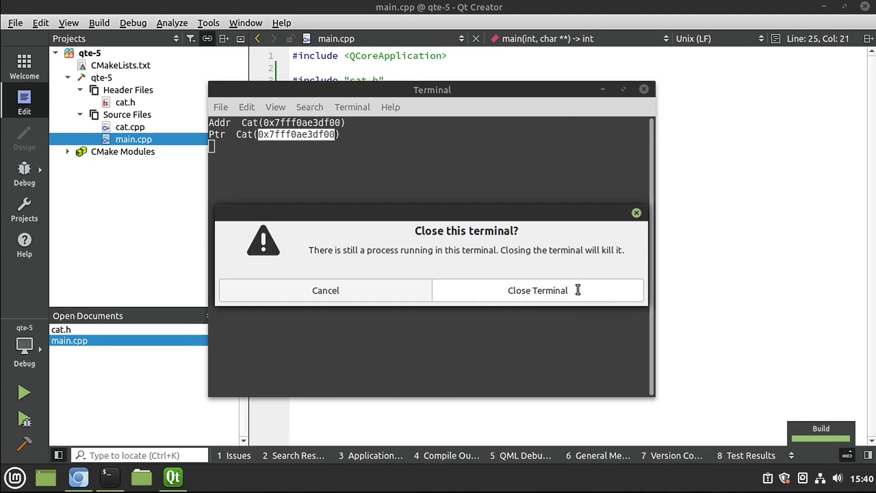
{"action": "left_click", "coordinate": [538, 290]}
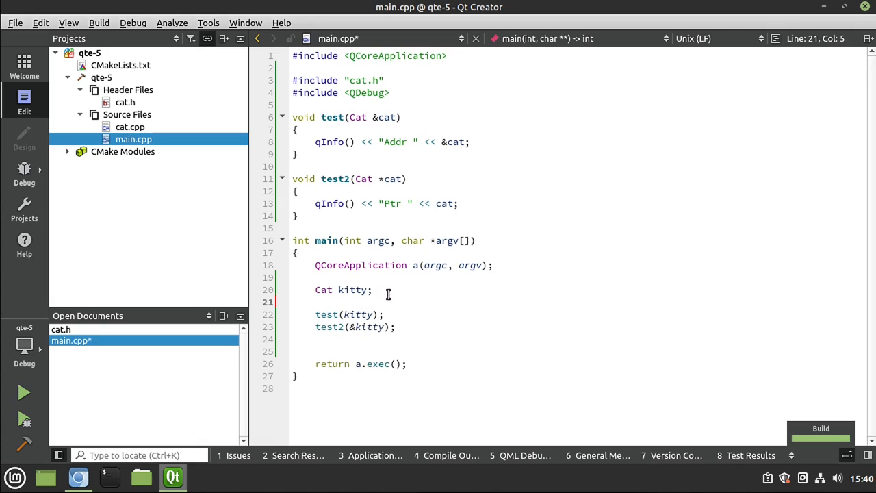
Add a second Cat named death, pass it to the second test/test2 calls, run, and close the terminal.
{"action": "type", "text": "Cat kitty;"}
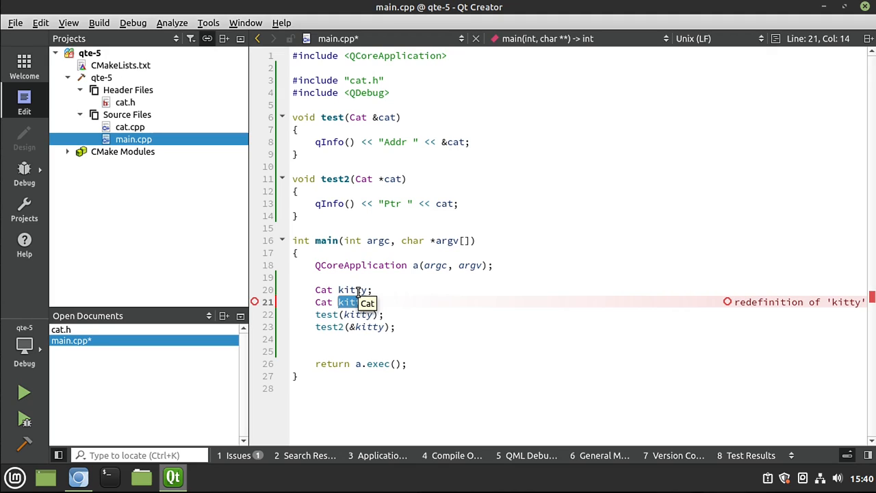
{"action": "type", "text": "death"}
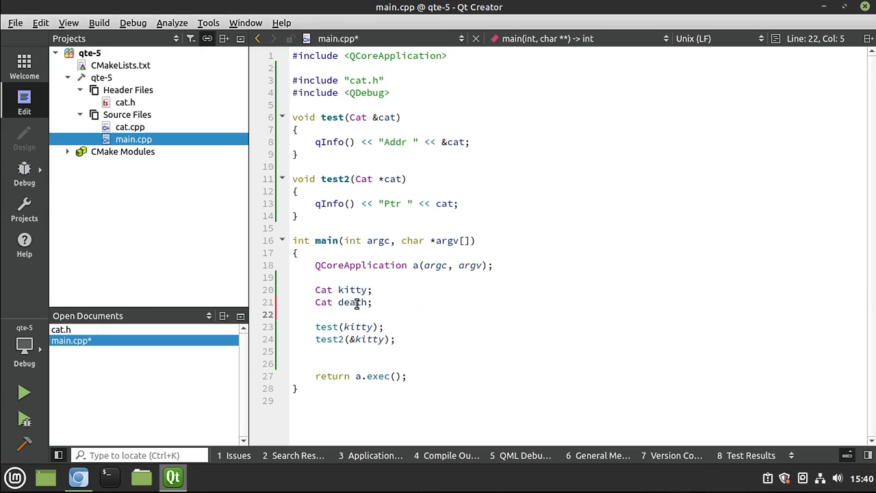
{"action": "double_click", "coordinate": [351, 302]}
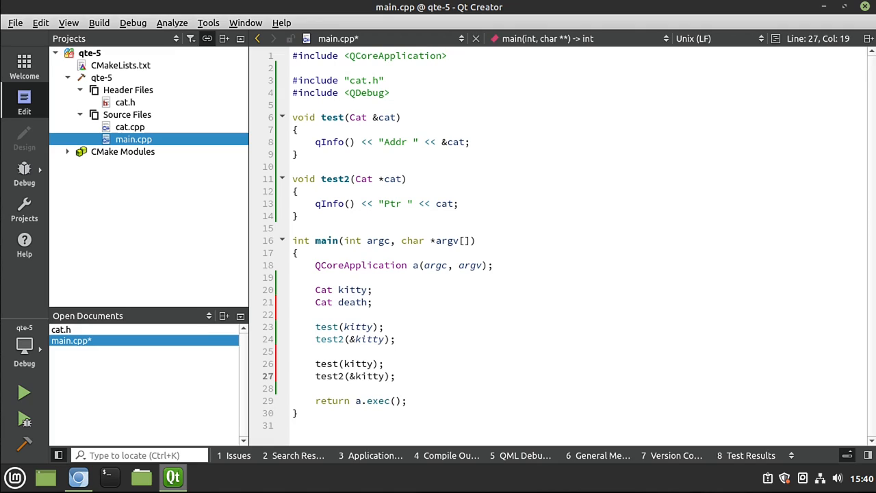
{"action": "double_click", "coordinate": [352, 301]}
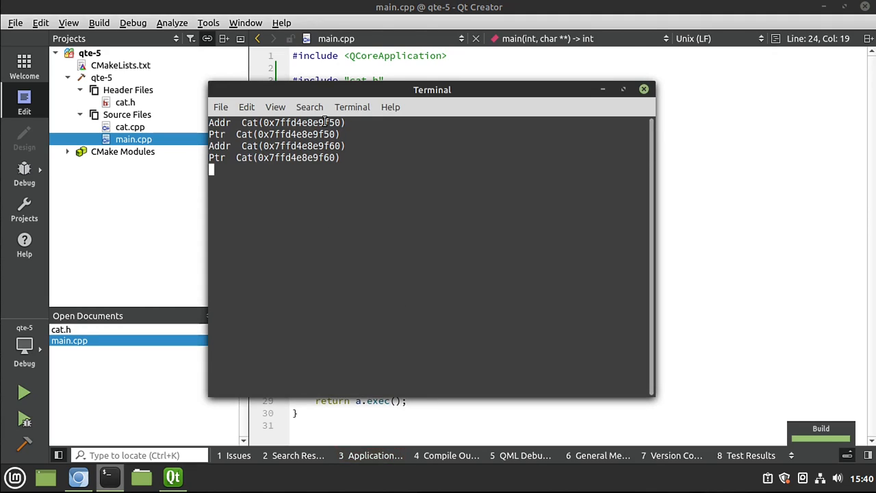
{"action": "mouse_move", "coordinate": [312, 161]}
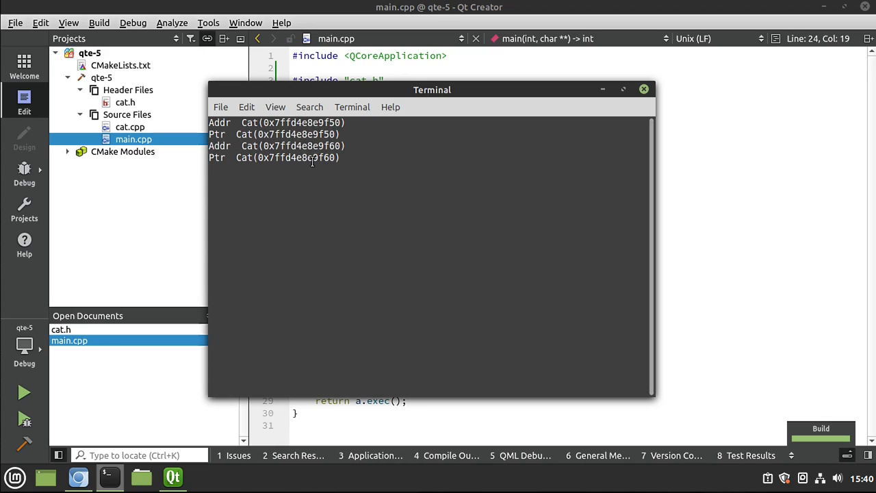
{"action": "left_click", "coordinate": [642, 89]}
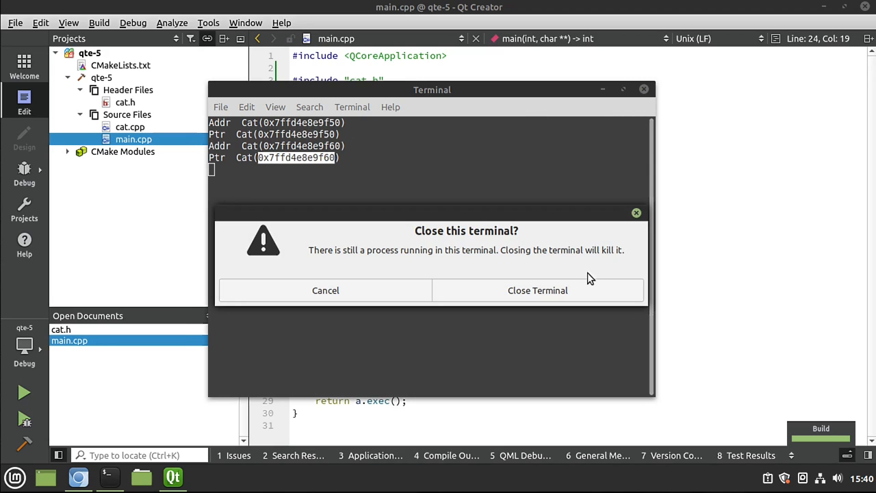
{"action": "left_click", "coordinate": [537, 290]}
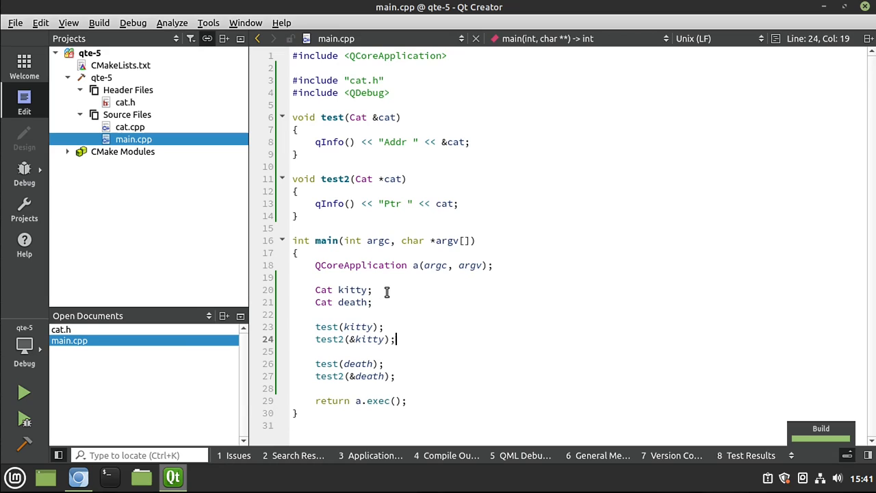
Add kitty.setObjectName("kitty") using autocomplete.
{"action": "type", "text": "kitt"}
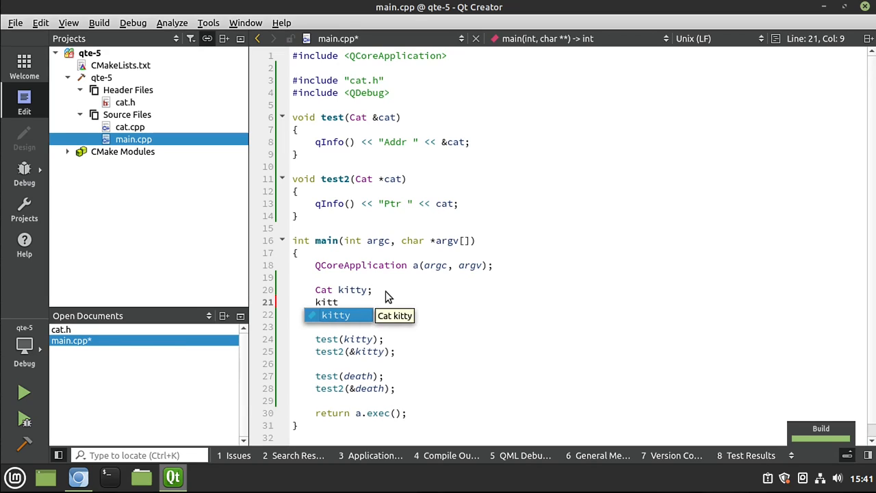
{"action": "type", "text": "y.setObjectName(\""}
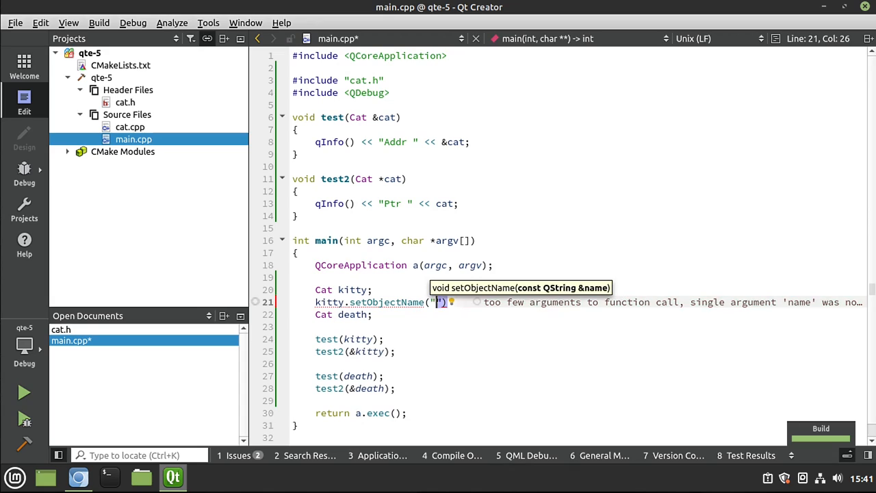
{"action": "type", "text": "kitty"}
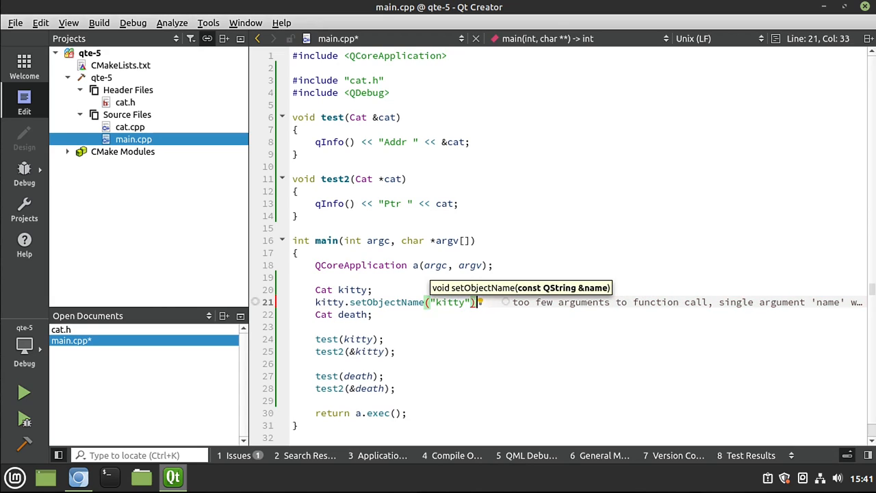
{"action": "type", "text": ";"}
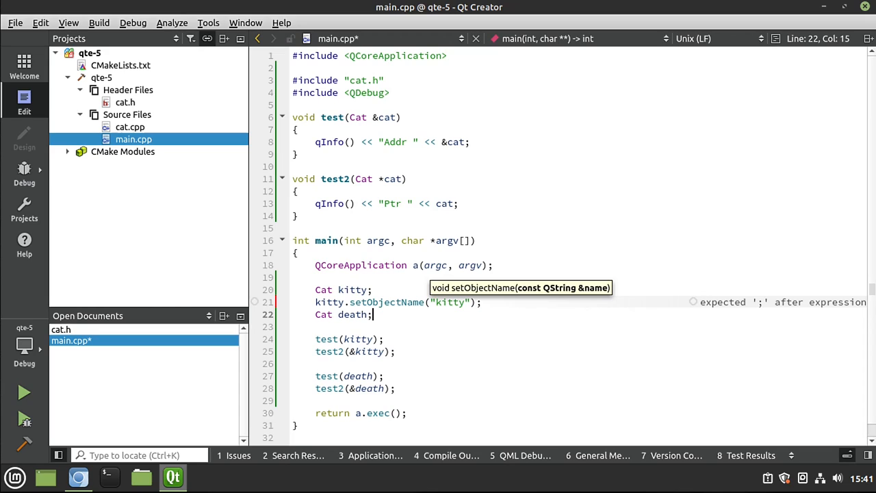
Name death "The grim reaper" via setObjectName, then close the output terminal and kill the process.
{"action": "type", "text": "death"}
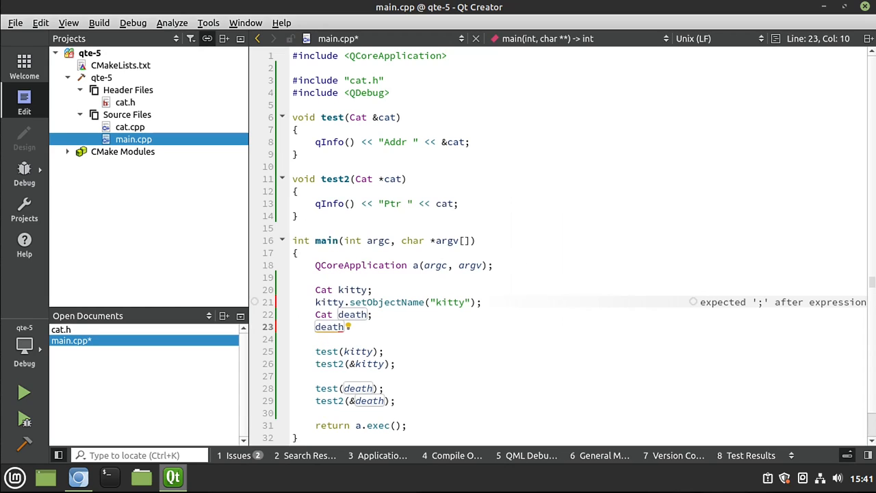
{"action": "type", "text": ".set"}
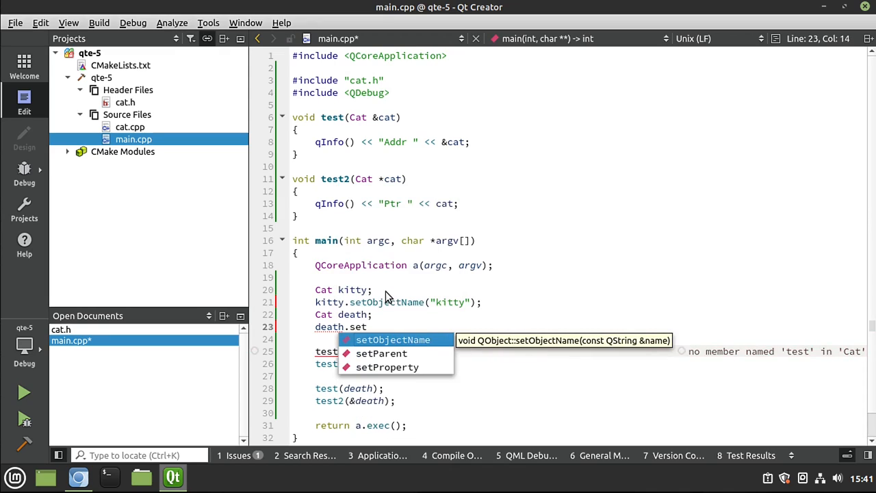
{"action": "left_click", "coordinate": [393, 339]}
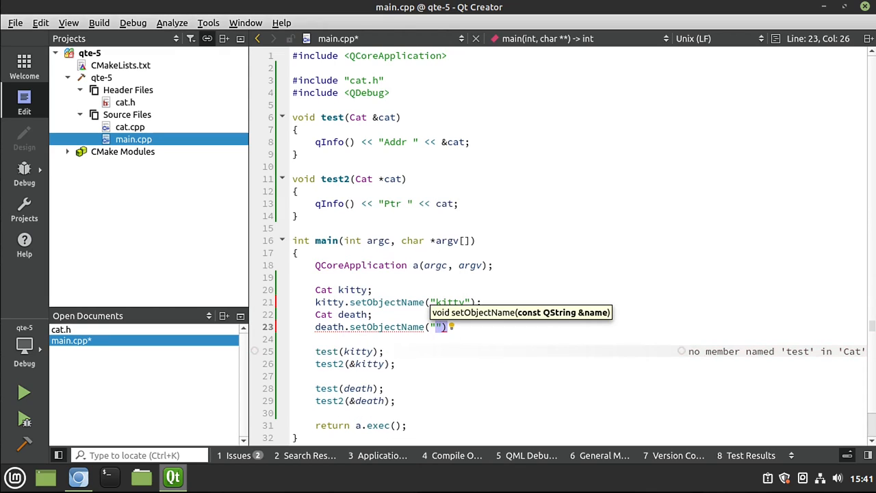
{"action": "type", "text": "The"}
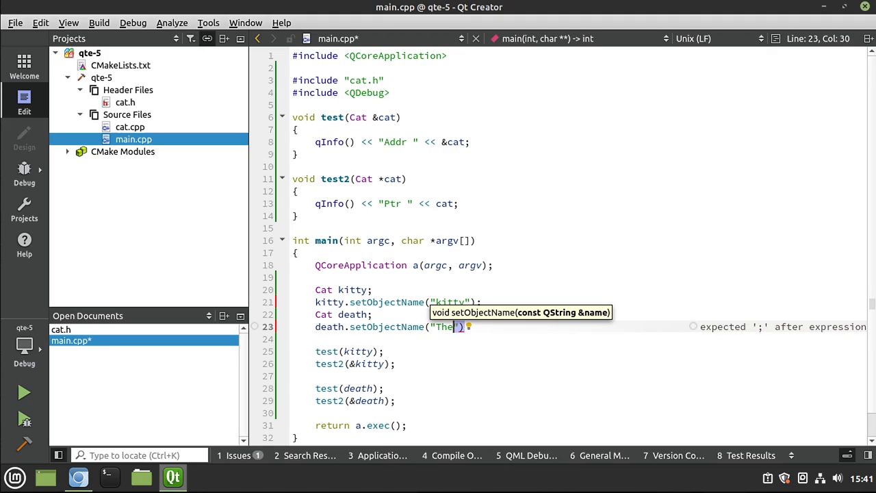
{"action": "type", "text": "grim reaper"}
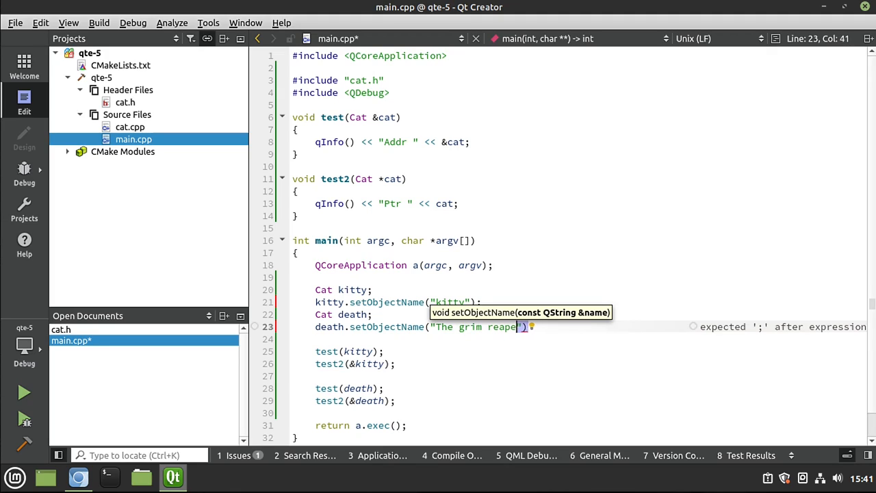
{"action": "type", "text": ");"}
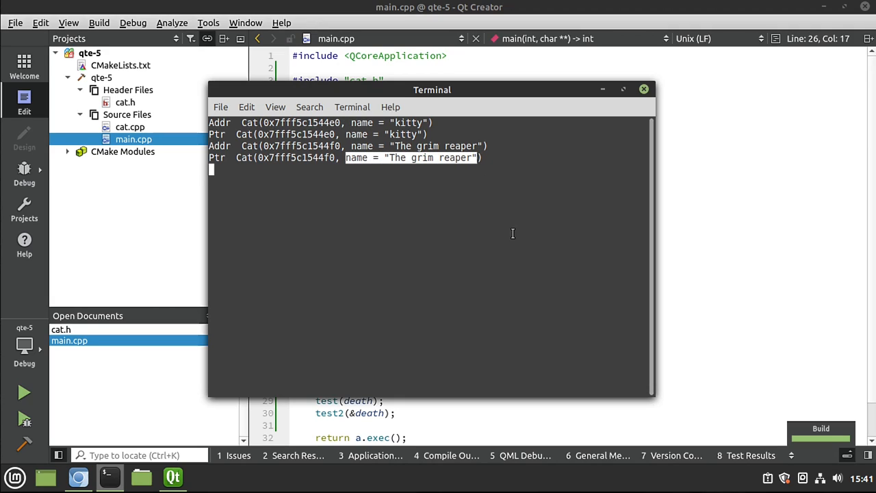
{"action": "left_click", "coordinate": [643, 89]}
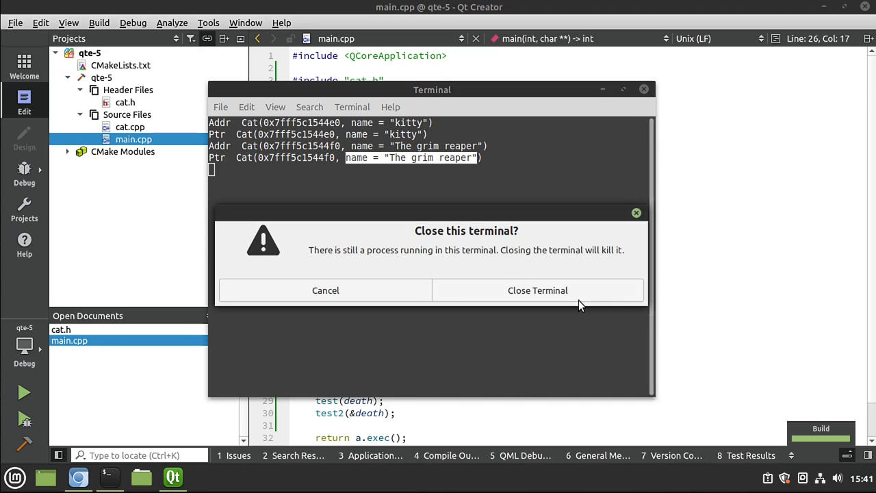
{"action": "left_click", "coordinate": [537, 290]}
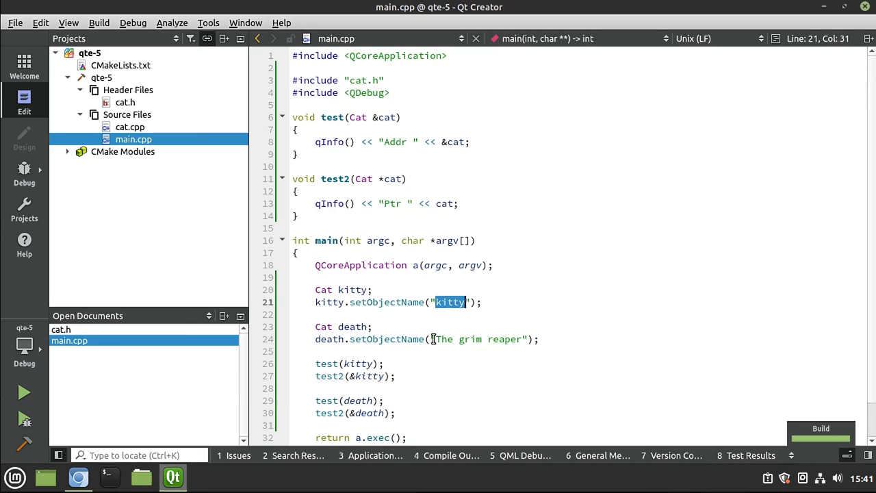
Rename death's object name to "kitty", run the program, and close the terminal.
{"action": "double_click", "coordinate": [353, 326]}
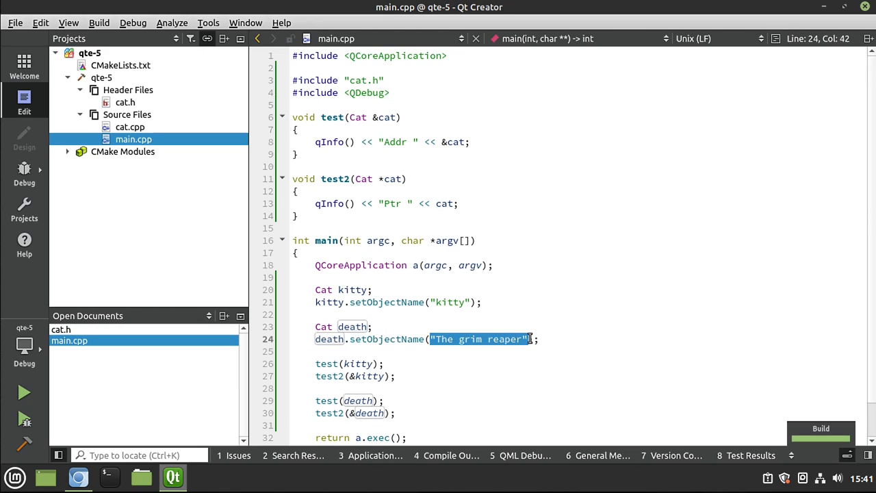
{"action": "type", "text": "kitty"}
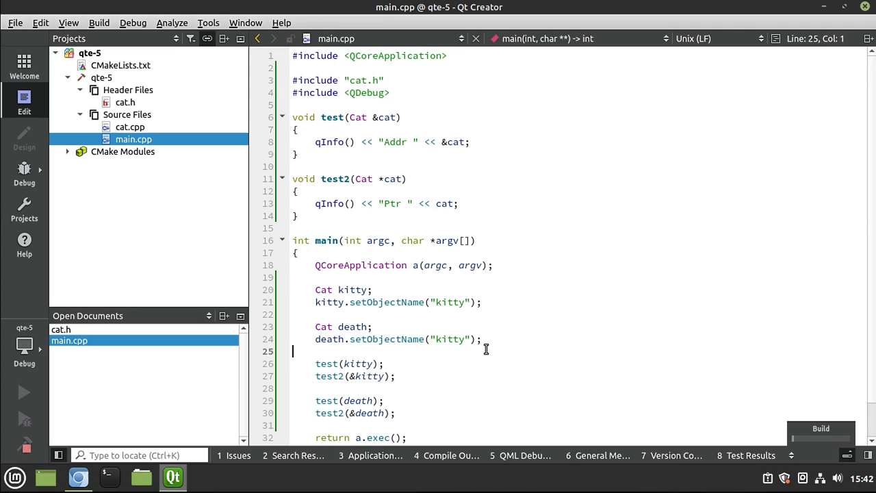
{"action": "left_click", "coordinate": [23, 392]}
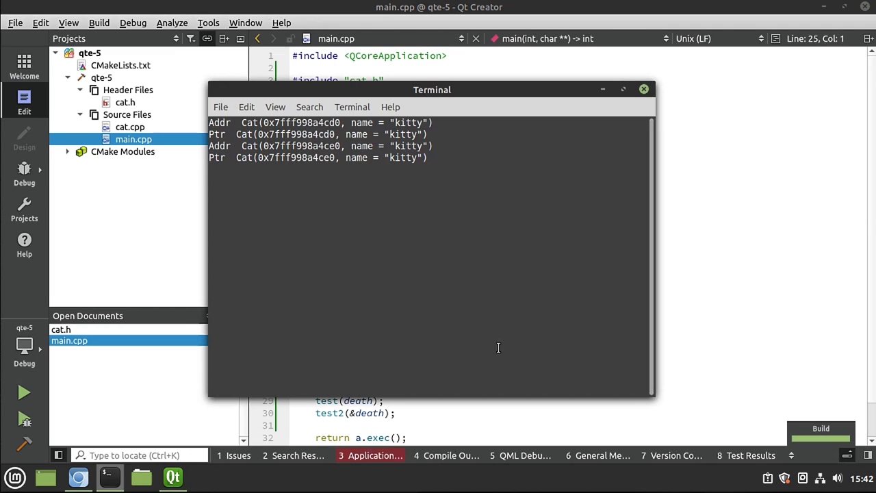
{"action": "double_click", "coordinate": [298, 157]}
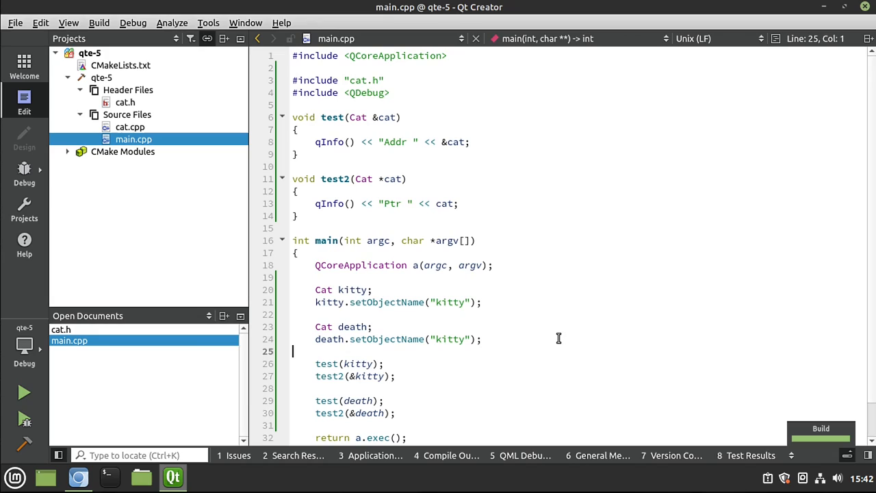
Change death's object name from "kitty" to "Death" and run the program.
{"action": "double_click", "coordinate": [450, 339]}
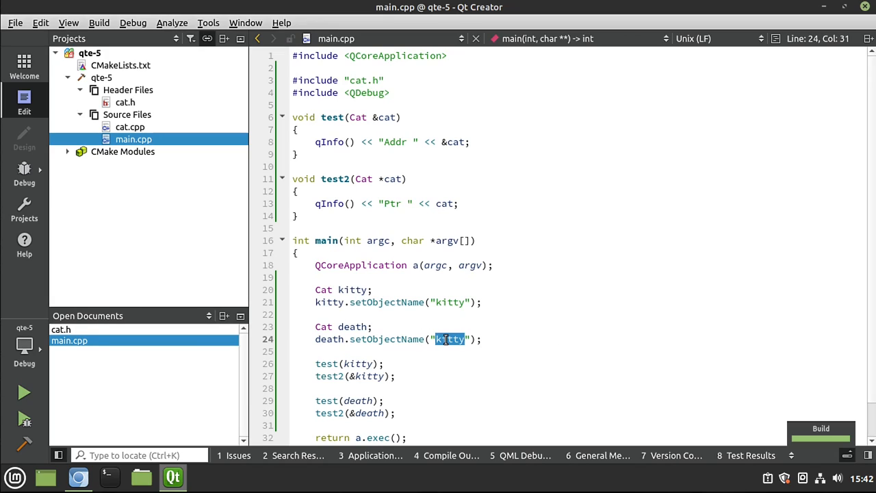
{"action": "type", "text": "Death"}
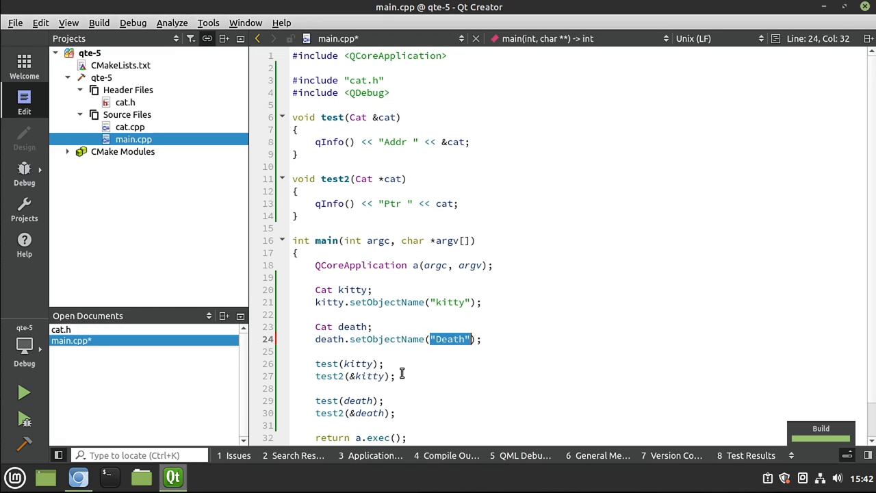
{"action": "left_click", "coordinate": [455, 351]}
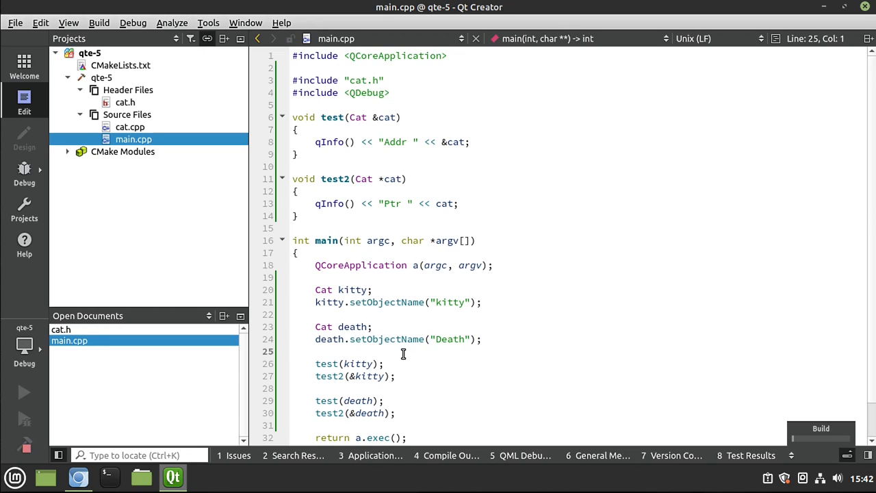
{"action": "left_click", "coordinate": [24, 391]}
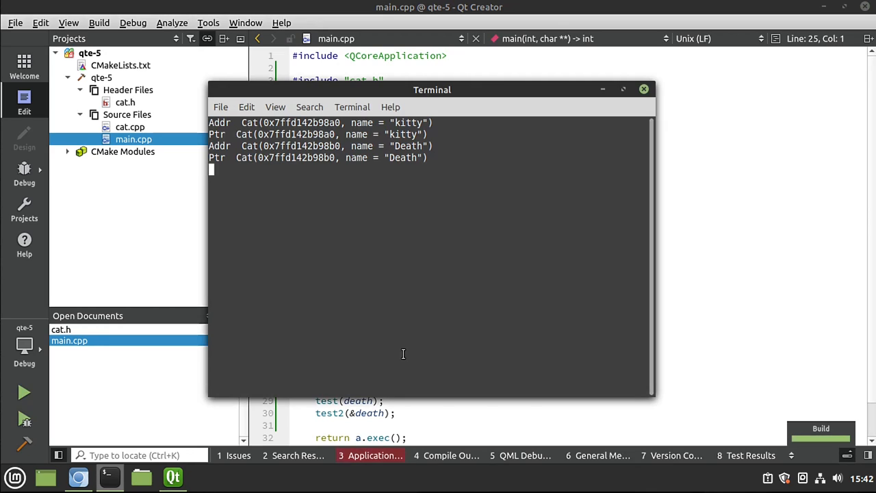
{"action": "mouse_move", "coordinate": [413, 339]}
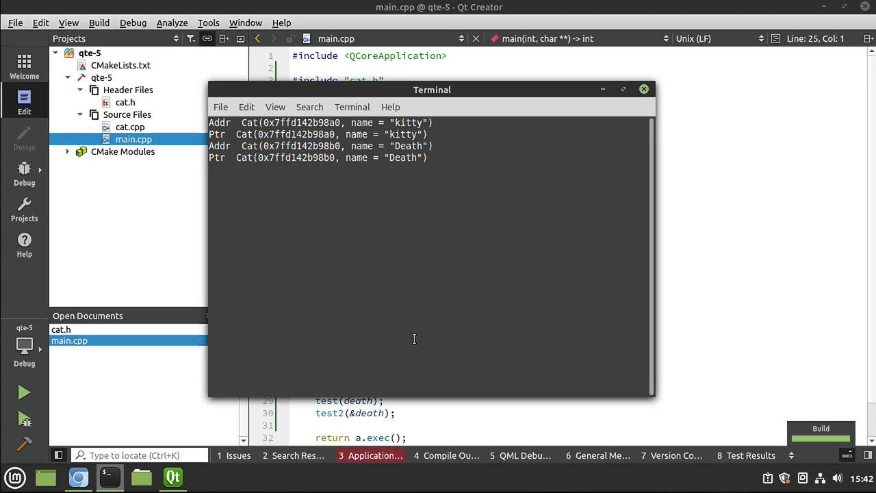